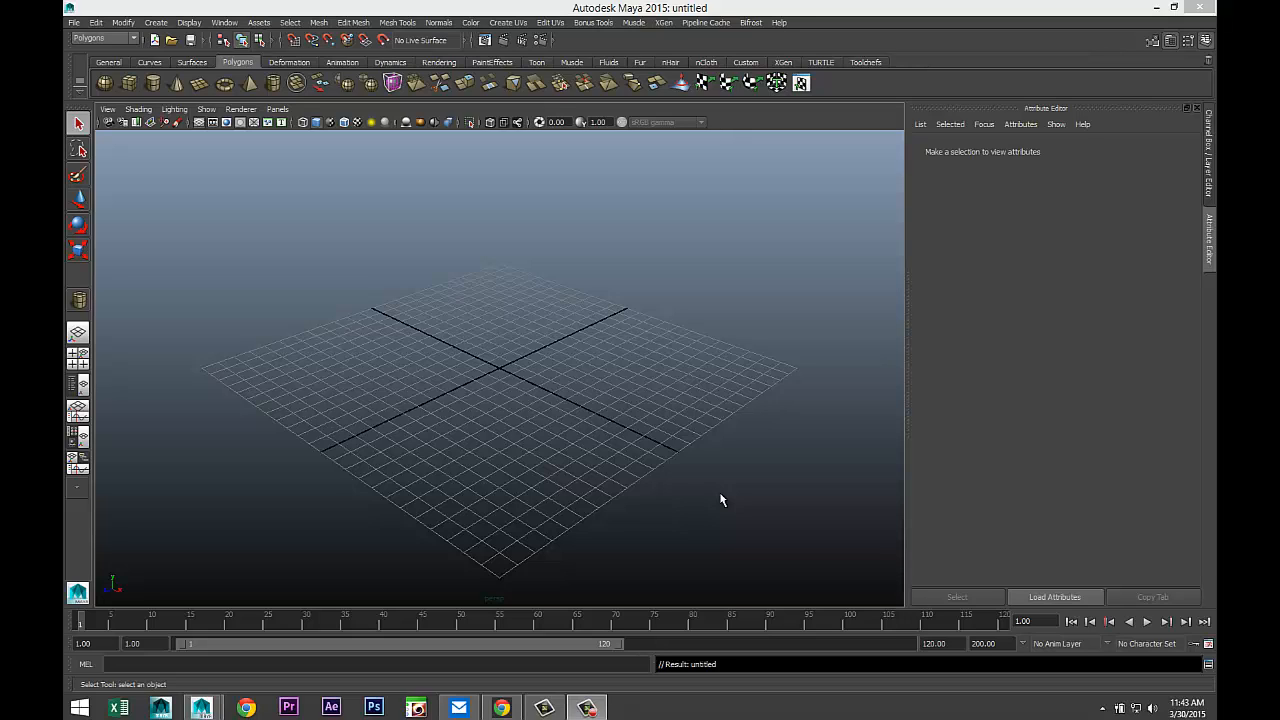
{"action": "mouse_move", "coordinate": [714, 496]}
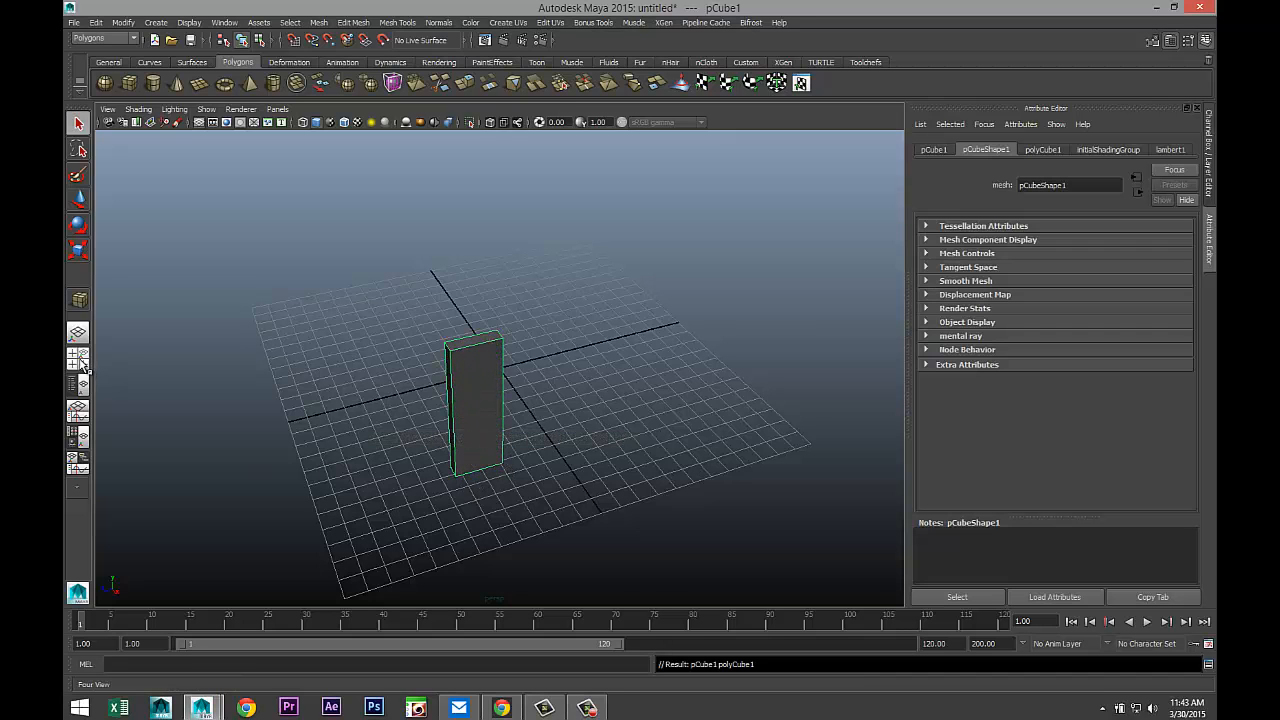
Switch to the front view and zoom out to frame the tall thin leg cube
{"action": "left_click", "coordinate": [78, 356]}
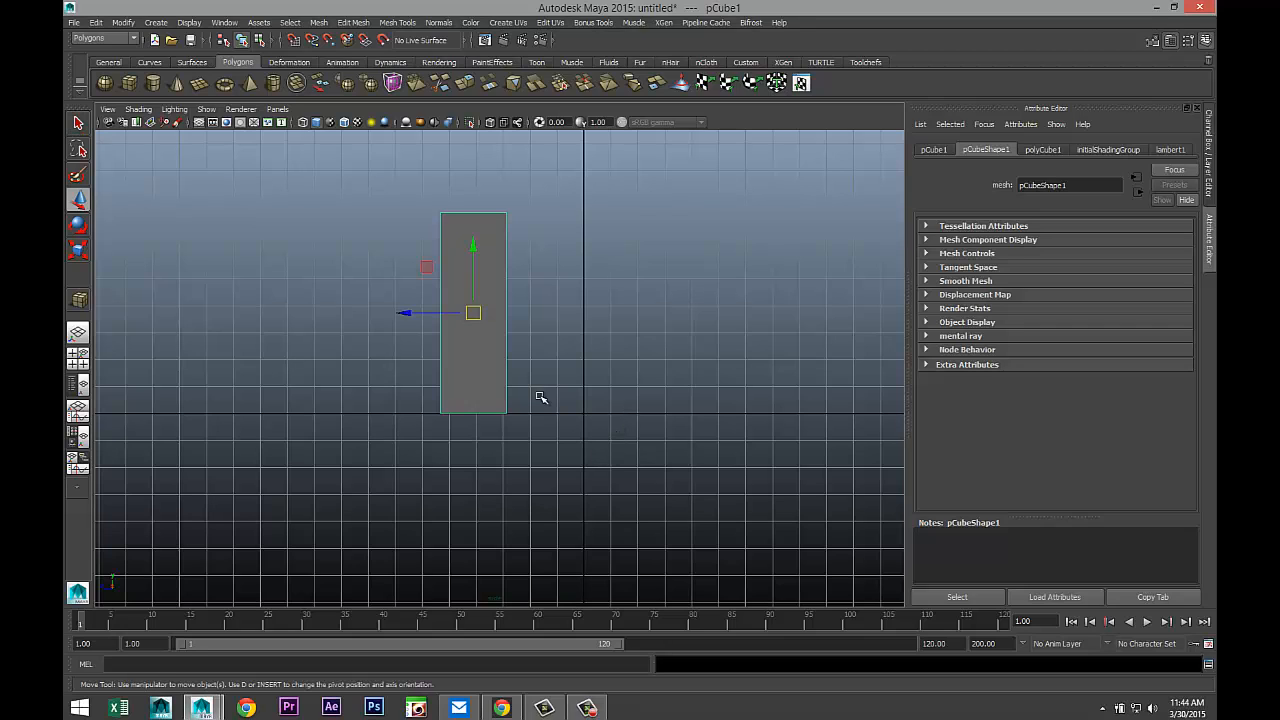
{"action": "left_click_drag", "start_coordinate": [472, 312], "coordinate": [400, 312]}
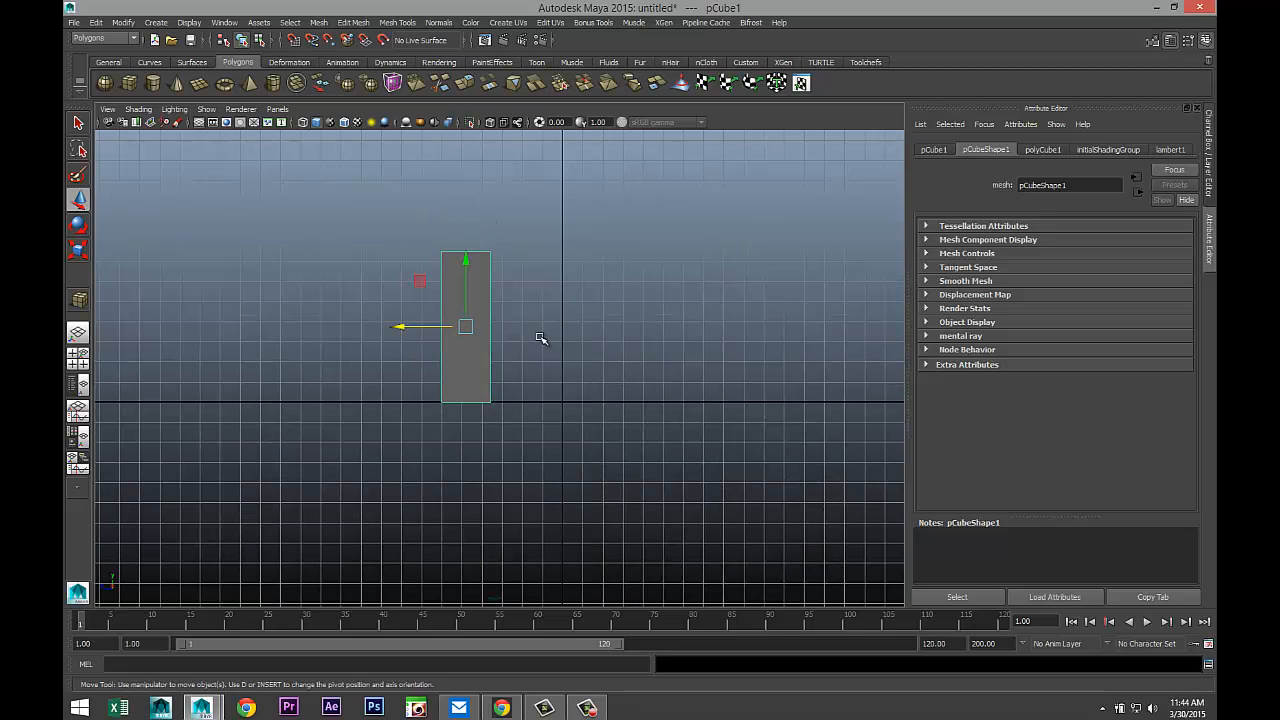
In vertex mode, shift the leg's top vertices sideways so the leg slants diagonally
{"action": "right_click", "coordinate": [466, 328]}
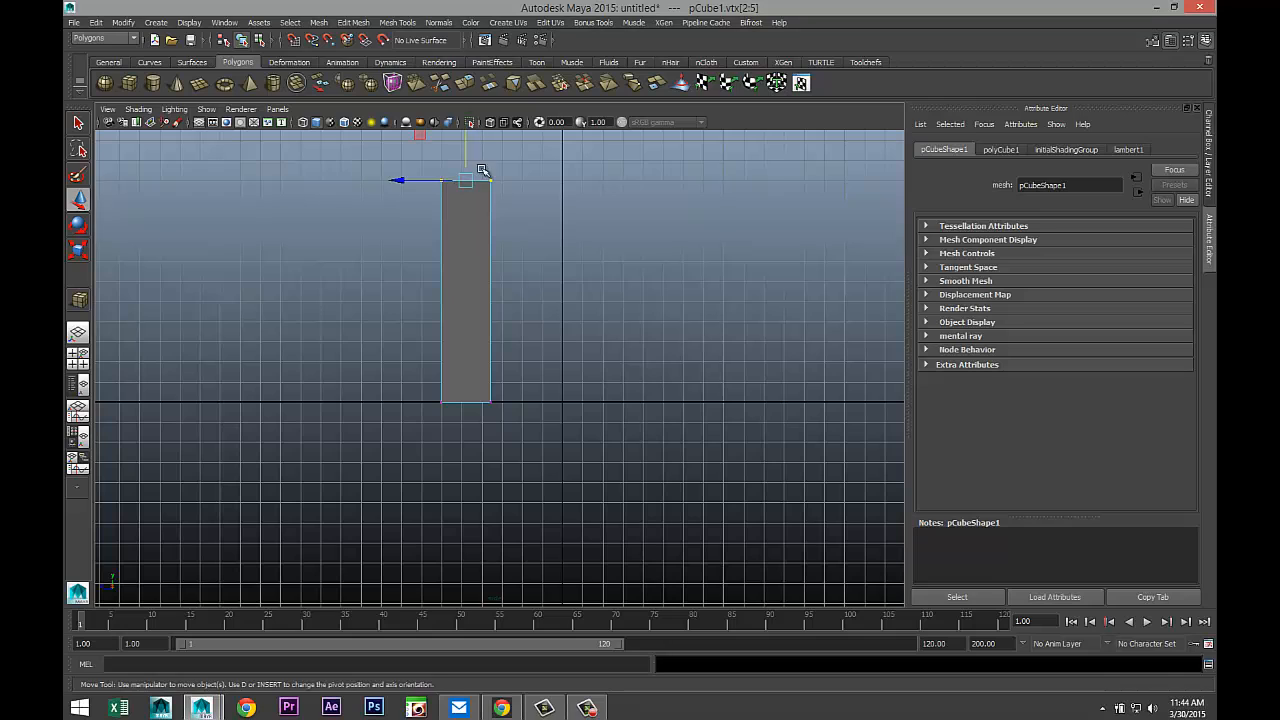
{"action": "left_click_drag", "start_coordinate": [470, 180], "coordinate": [536, 180]}
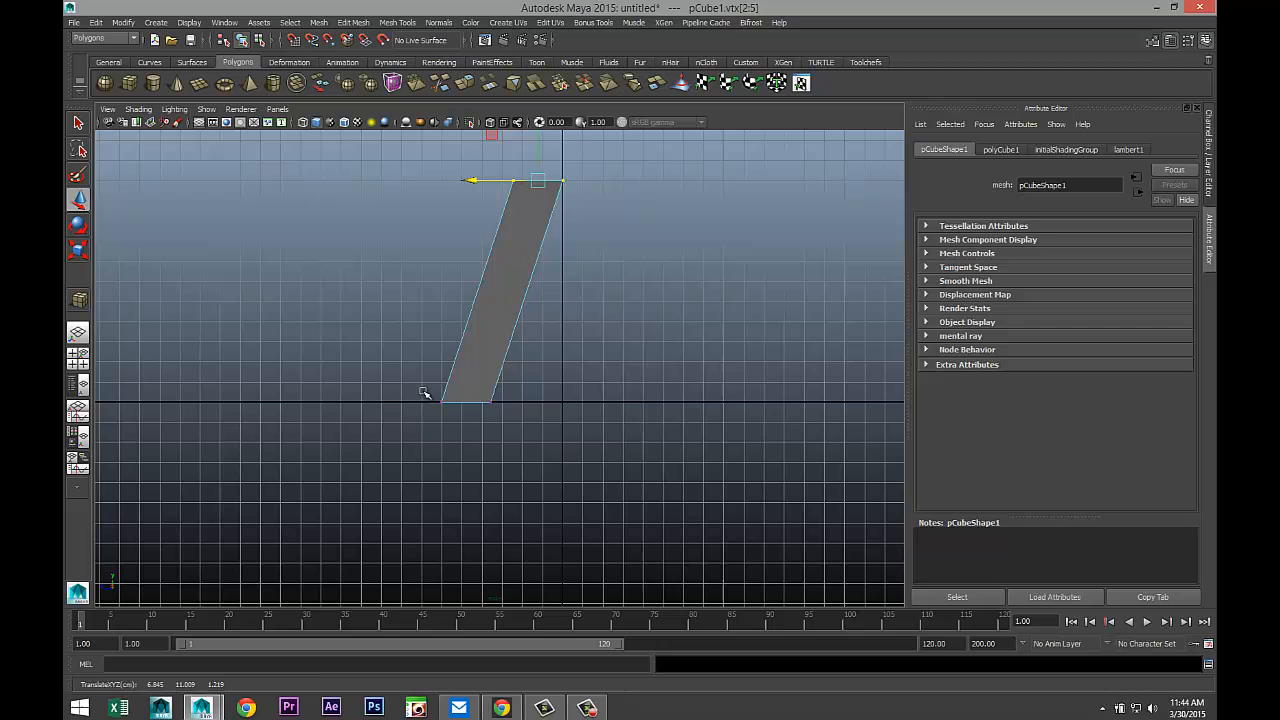
{"action": "left_click_drag", "start_coordinate": [538, 180], "coordinate": [428, 400]}
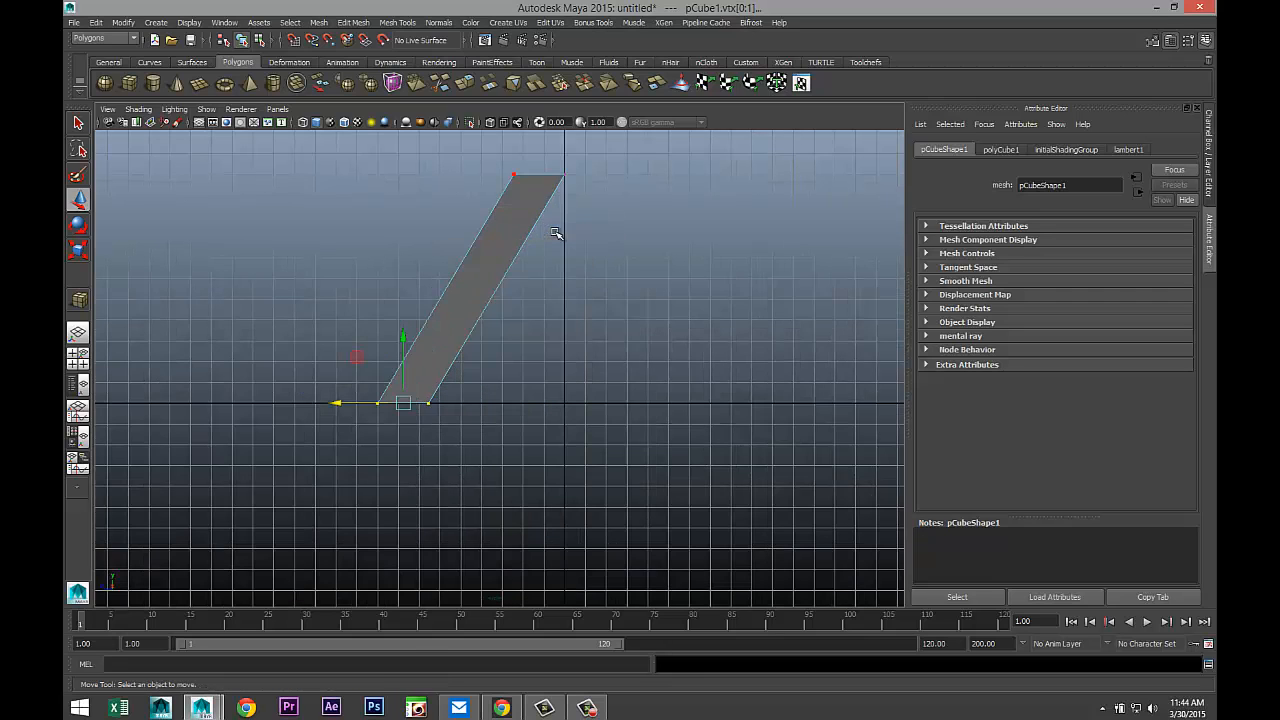
Duplicate the slanted leg and move the copy to the right
{"action": "left_click", "coordinate": [464, 300]}
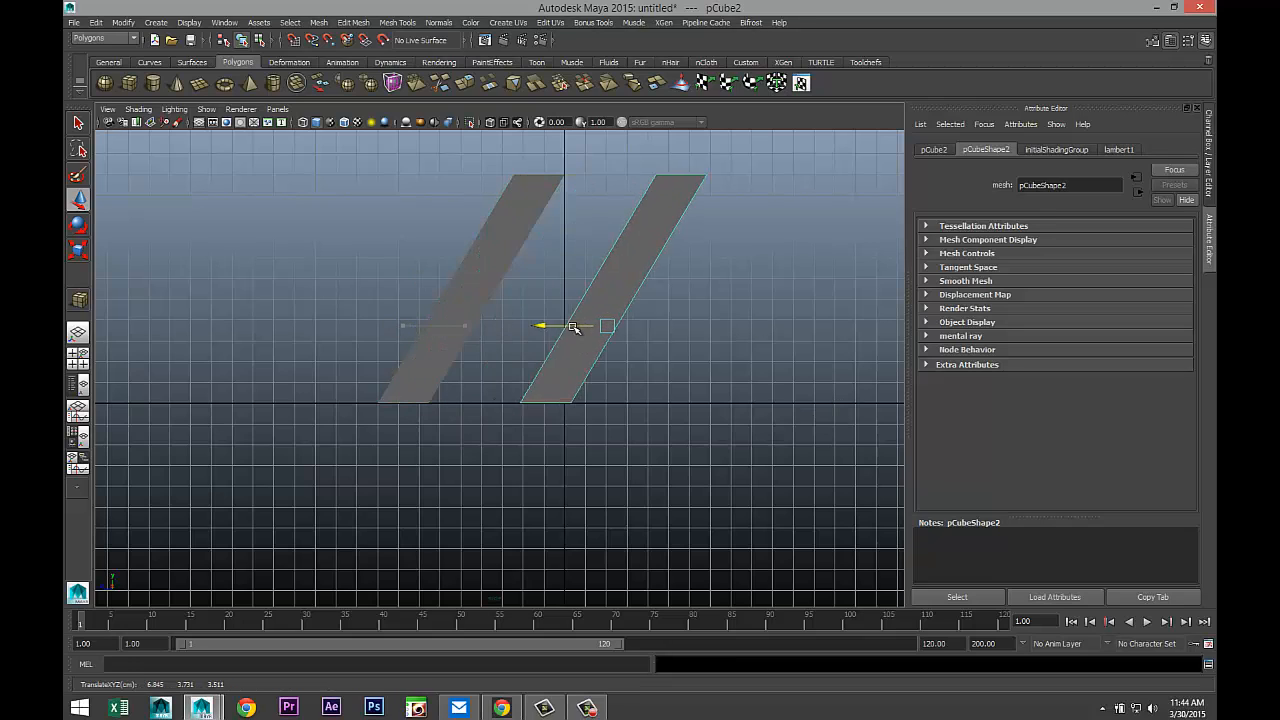
{"action": "left_click_drag", "start_coordinate": [572, 326], "coordinate": [792, 326]}
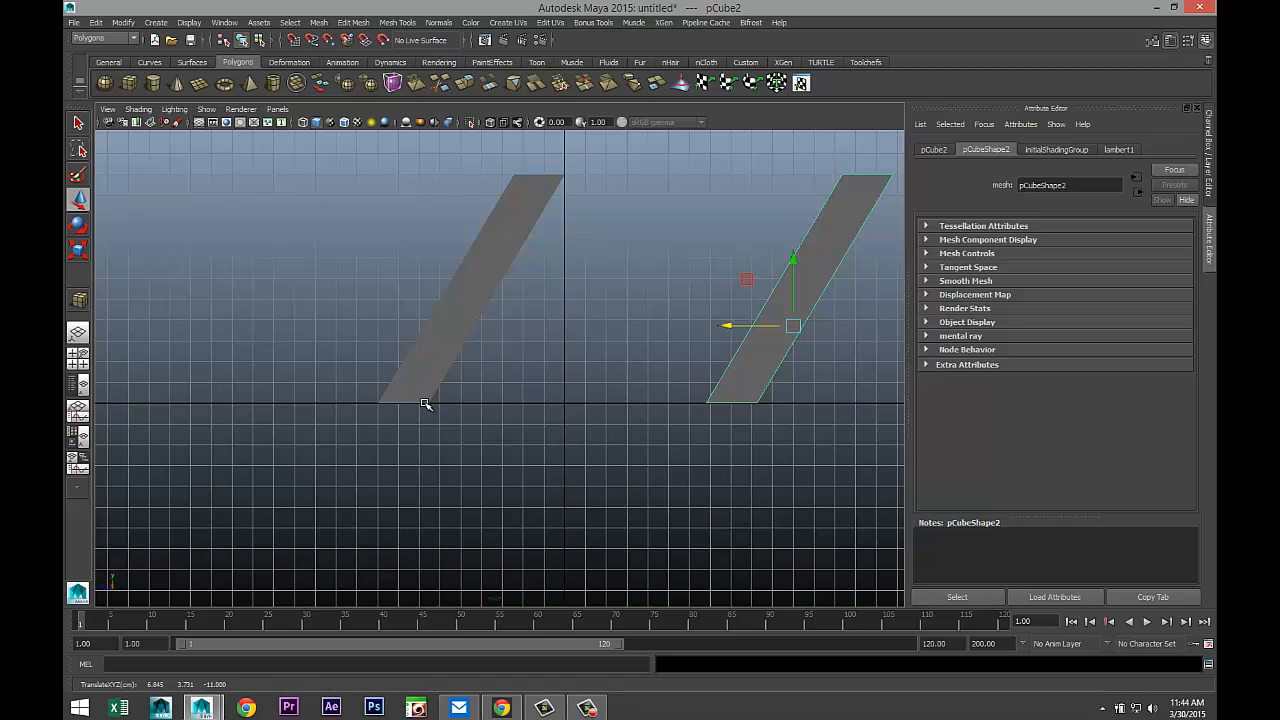
{"action": "mouse_move", "coordinate": [516, 398]}
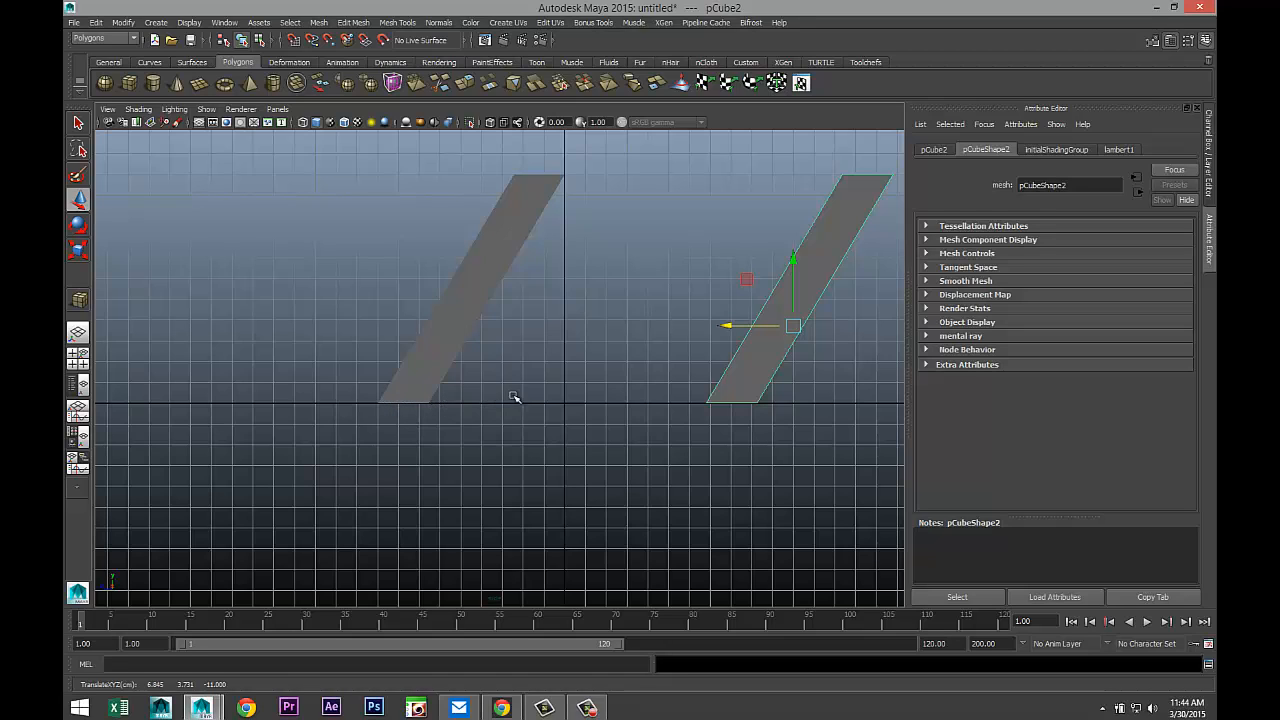
{"action": "mouse_move", "coordinate": [612, 400]}
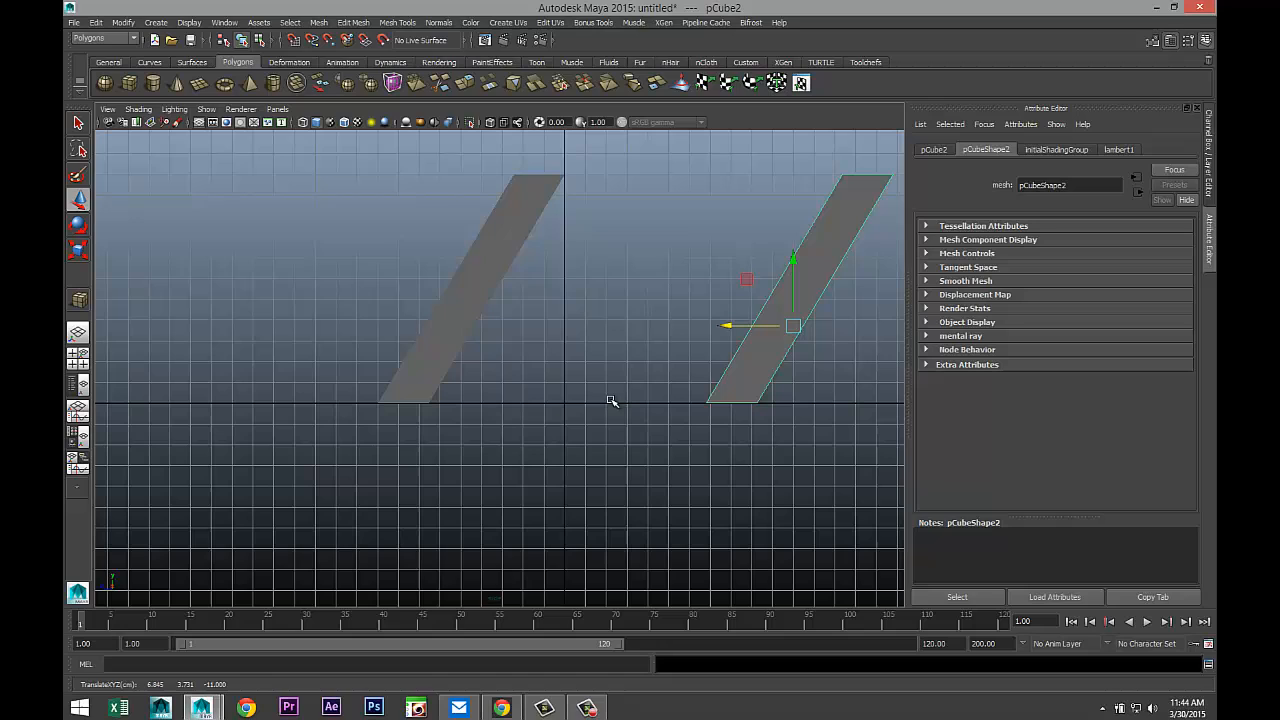
{"action": "mouse_move", "coordinate": [700, 398]}
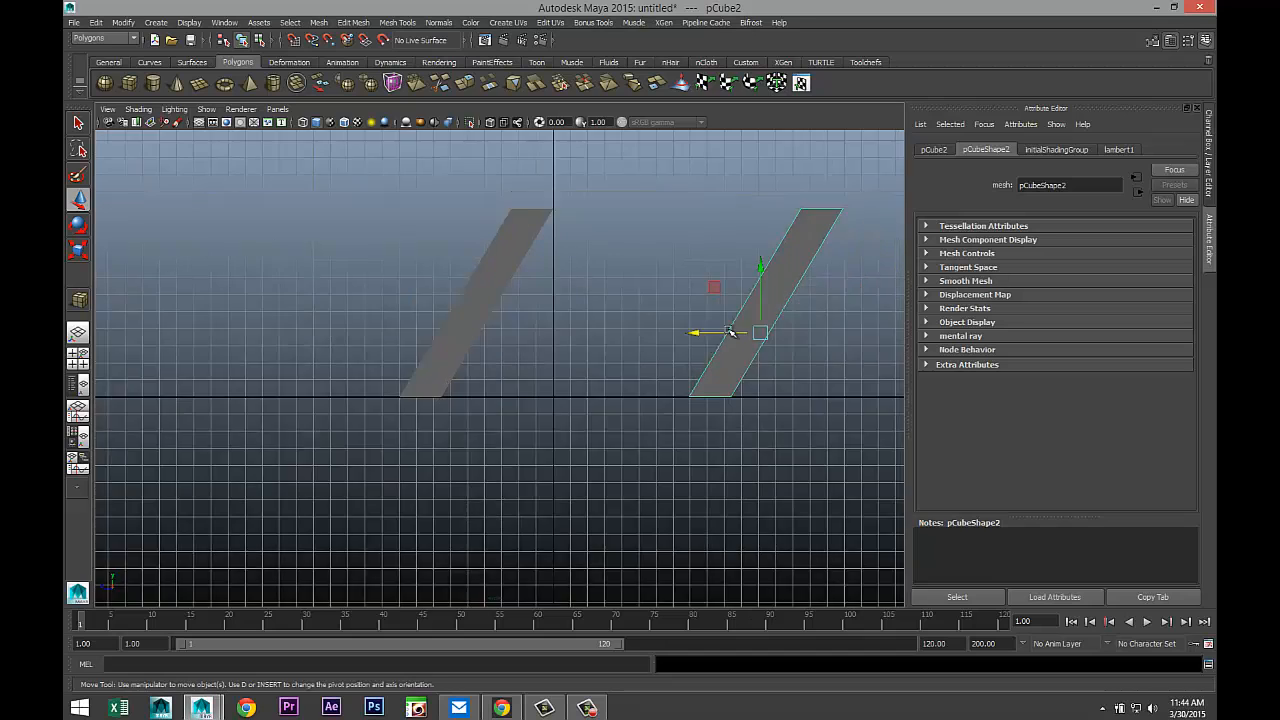
Move the second leg's top vertices left to meet the first, forming an A-frame
{"action": "left_click", "coordinate": [704, 204]}
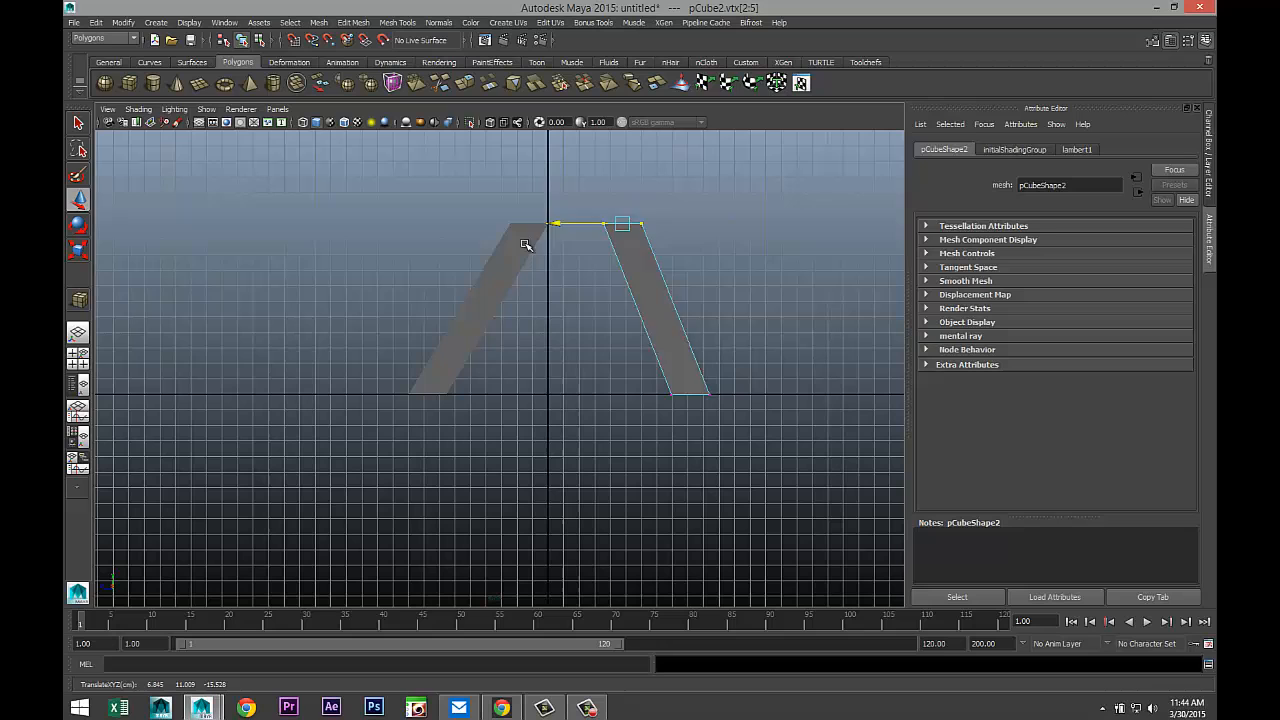
{"action": "left_click_drag", "start_coordinate": [620, 224], "coordinate": [564, 224]}
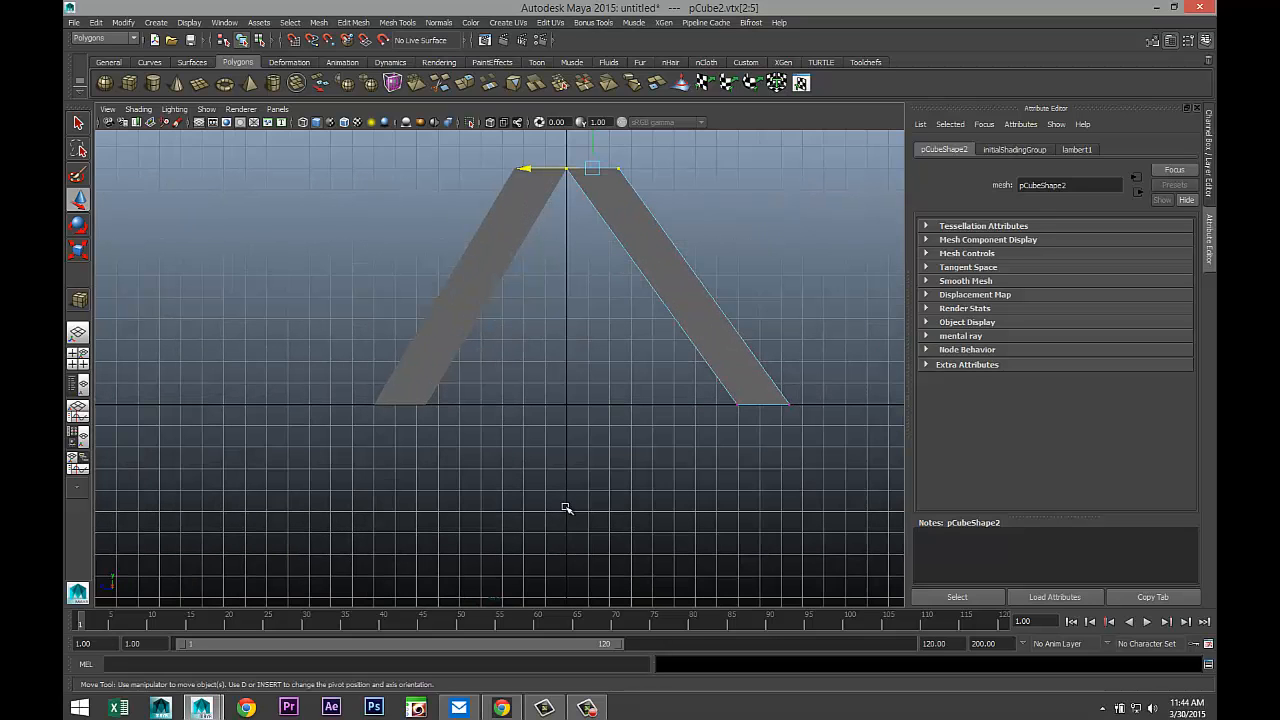
{"action": "left_click_drag", "start_coordinate": [590, 168], "coordinate": [496, 168]}
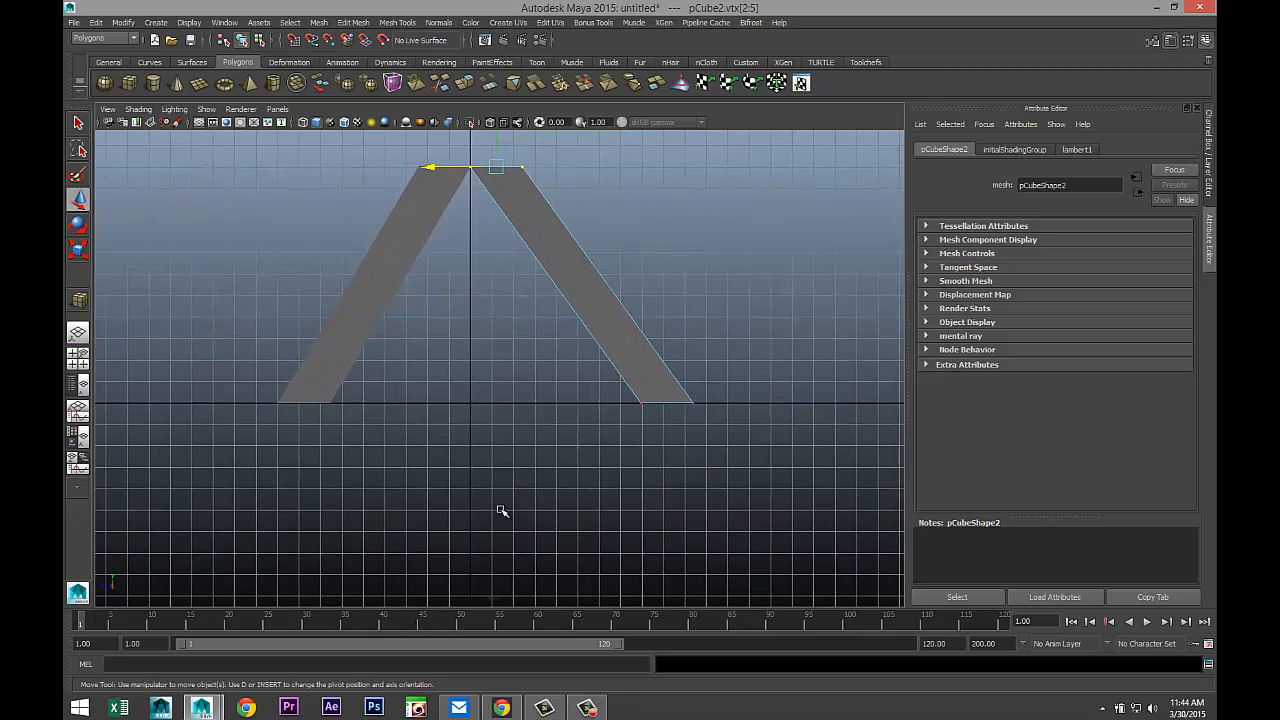
{"action": "mouse_move", "coordinate": [604, 384]}
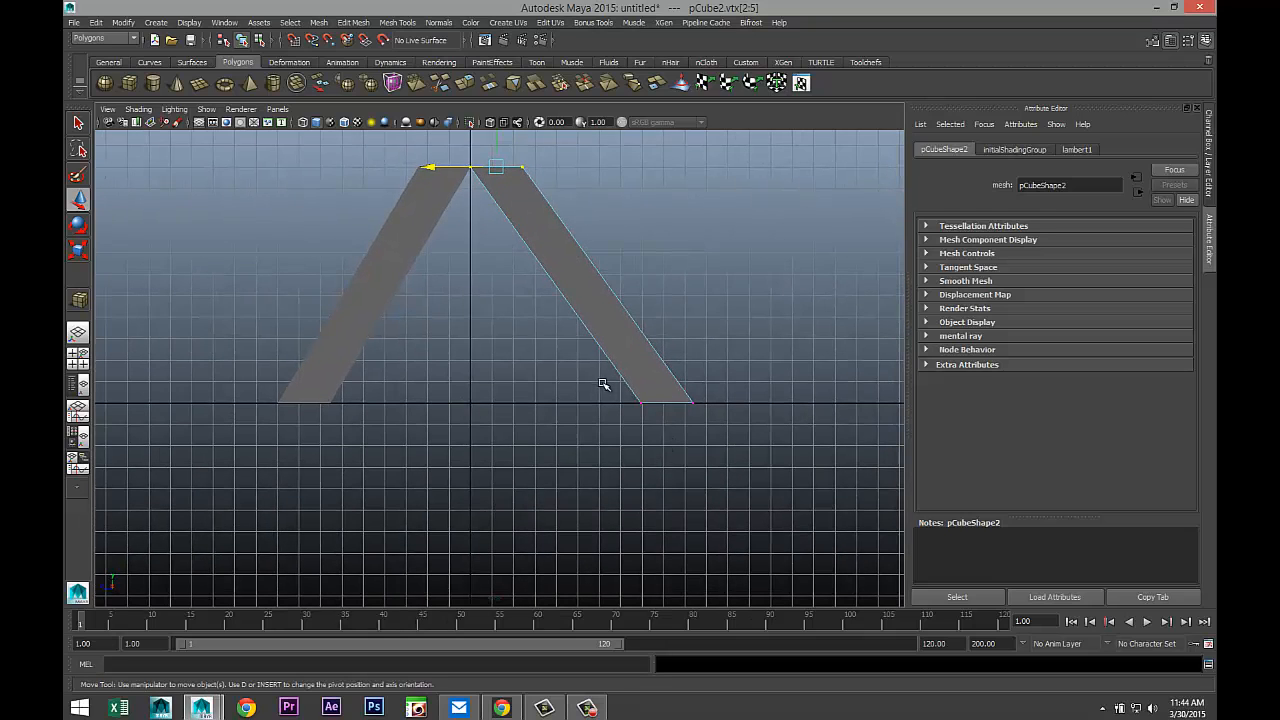
{"action": "left_click", "coordinate": [668, 402]}
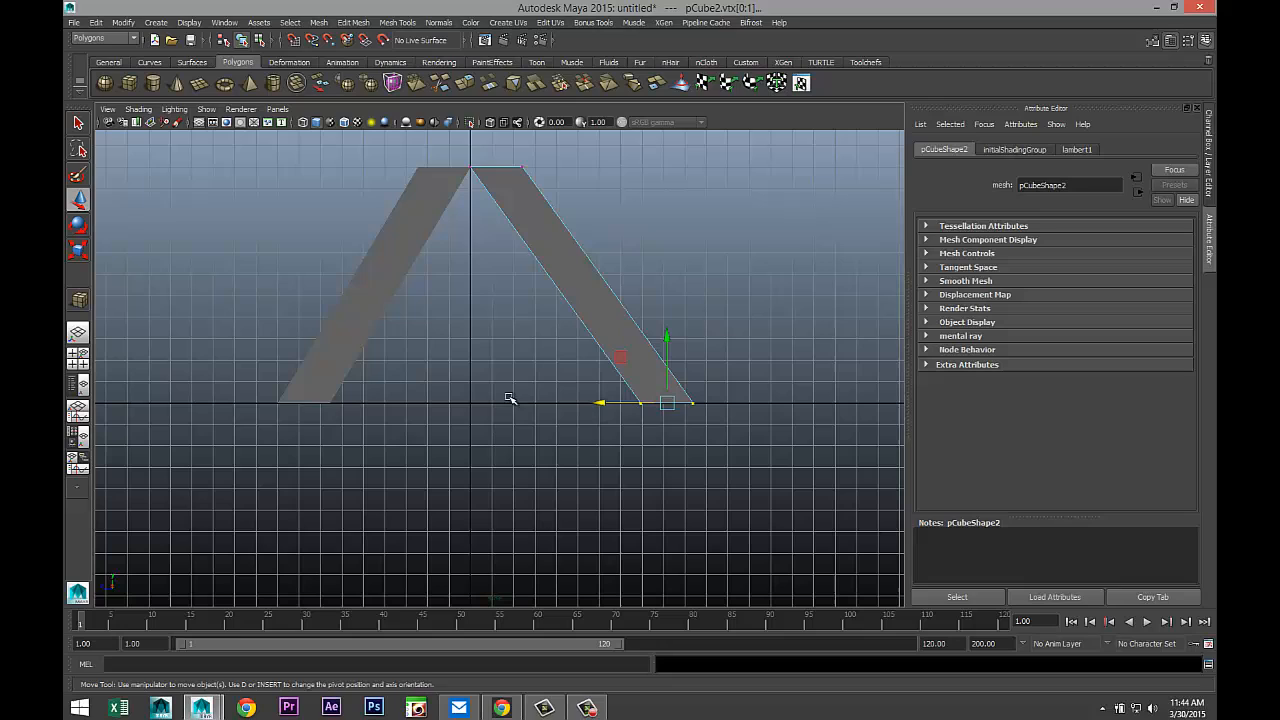
{"action": "mouse_move", "coordinate": [610, 390]}
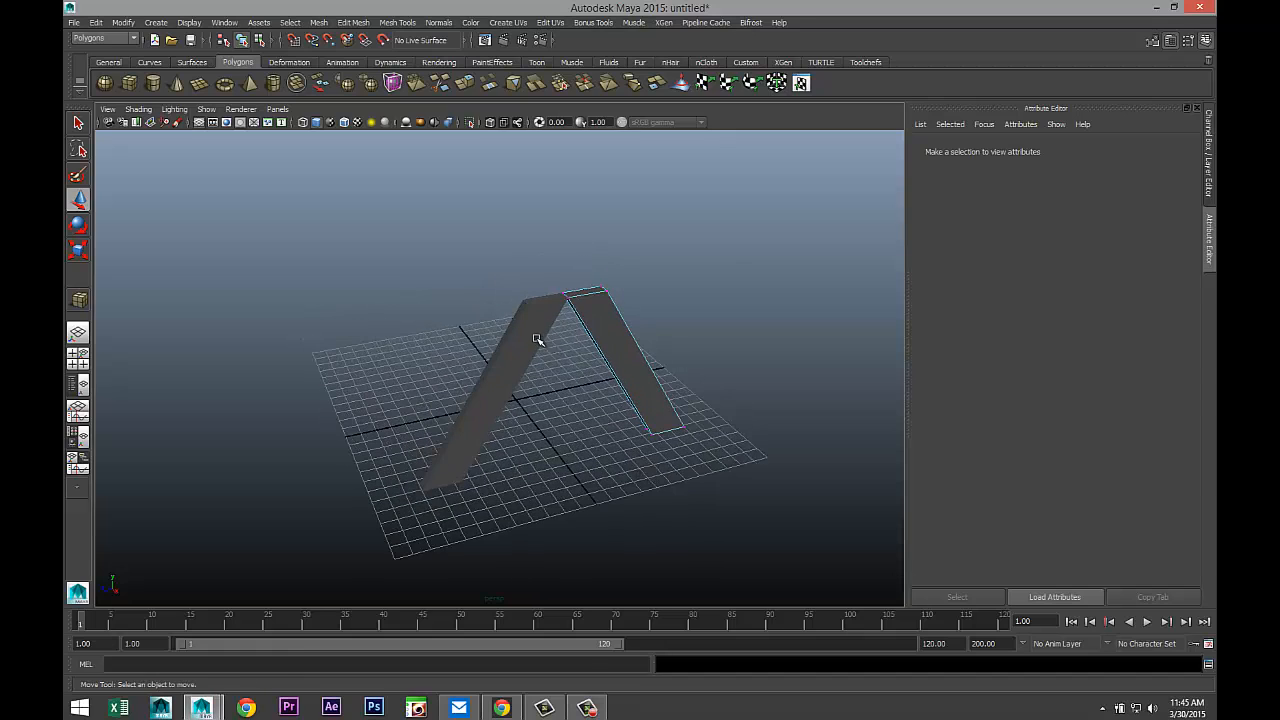
Duplicate the A-frame and move the copy back so it stands parallel to the first
{"action": "left_click", "coordinate": [628, 364]}
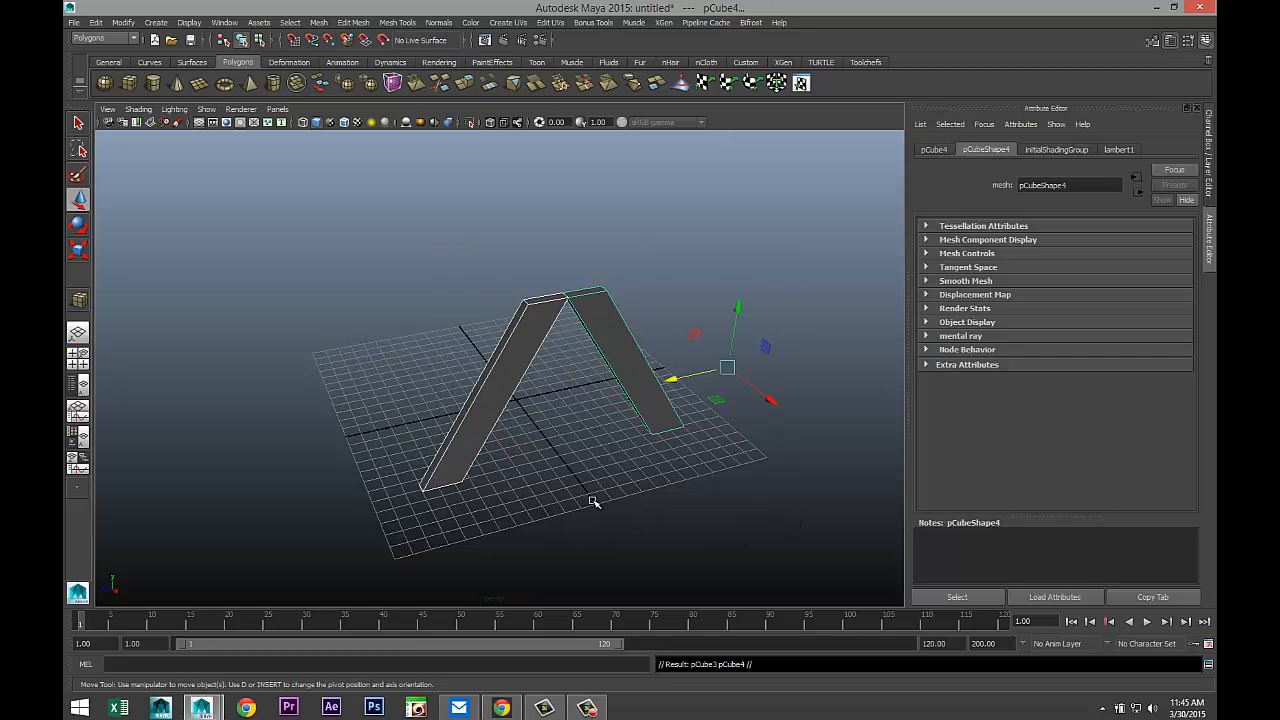
{"action": "left_click_drag", "start_coordinate": [724, 364], "coordinate": [600, 270]}
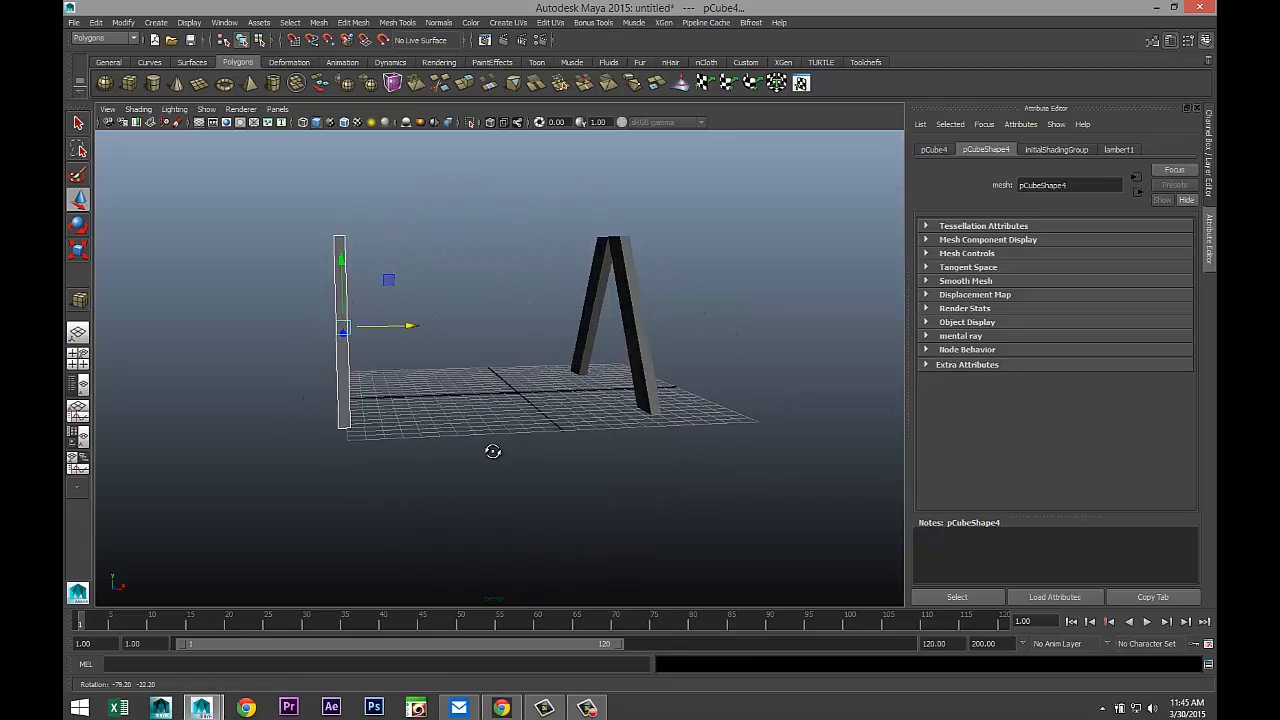
{"action": "left_click_drag", "start_coordinate": [492, 452], "coordinate": [428, 464]}
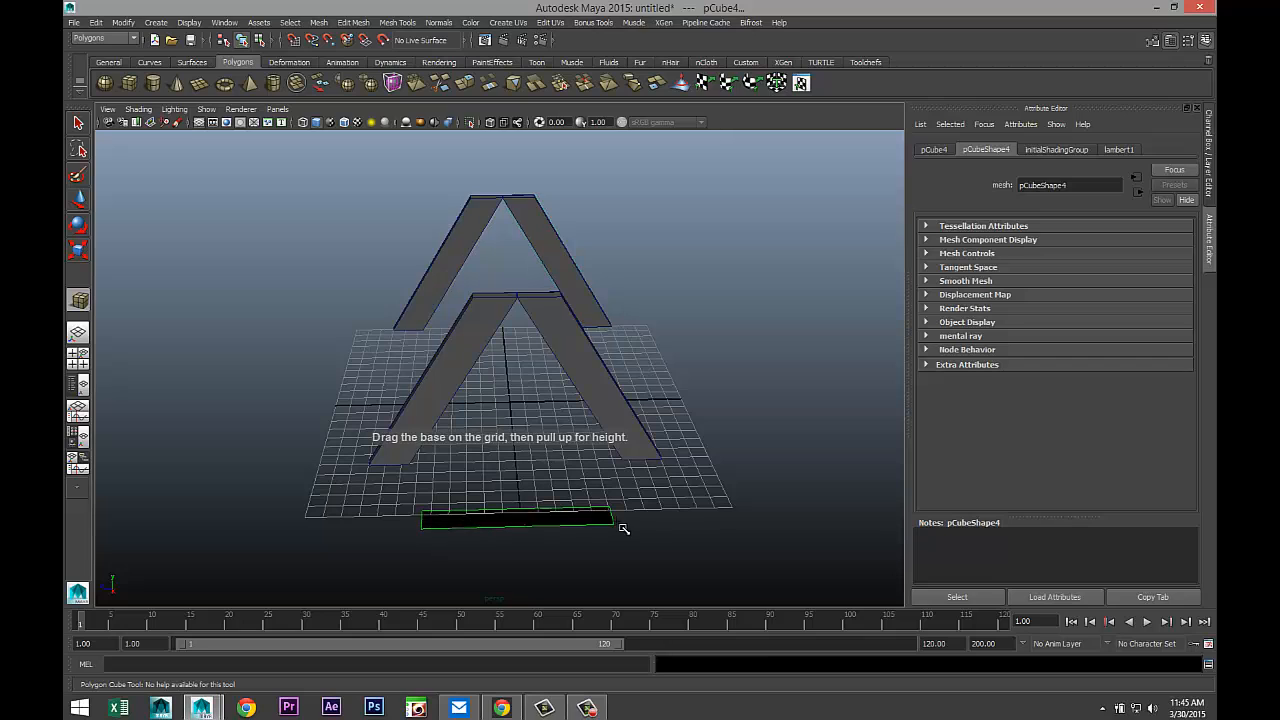
Draw a flat crossbar cube and raise it between the A-frame legs partway up
{"action": "left_click_drag", "start_coordinate": [516, 518], "coordinate": [520, 496]}
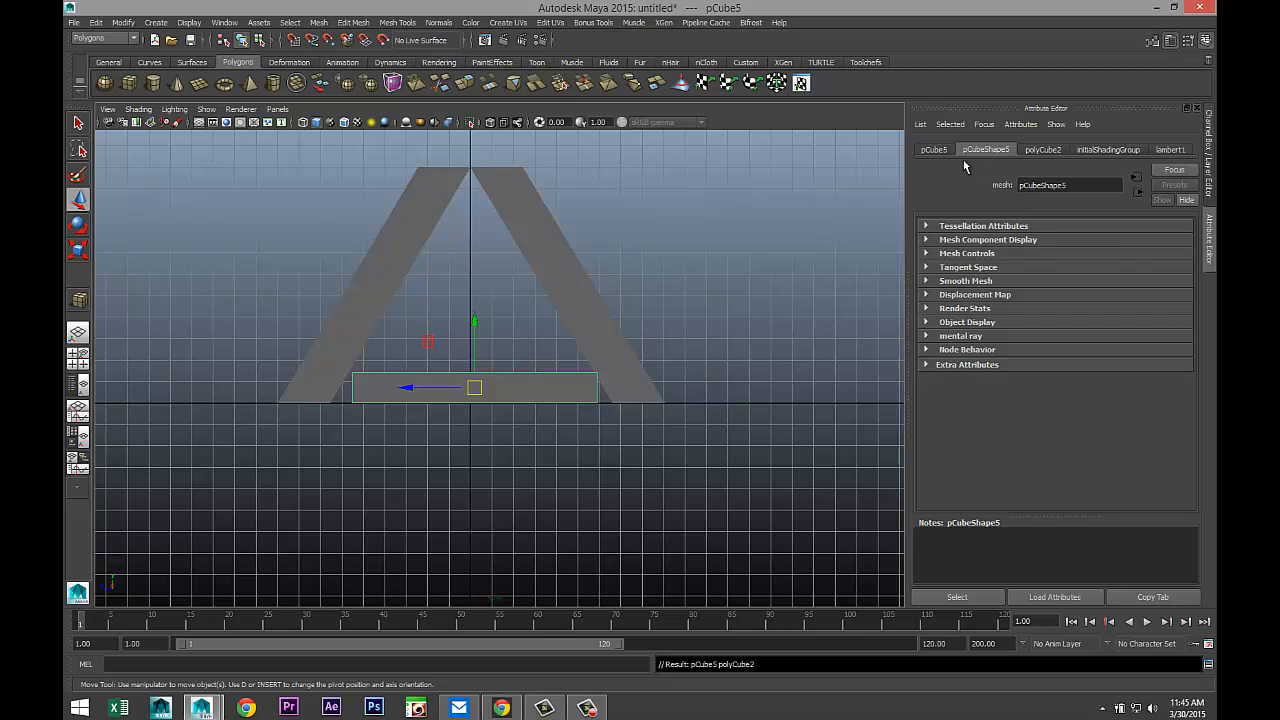
{"action": "left_click", "coordinate": [932, 148]}
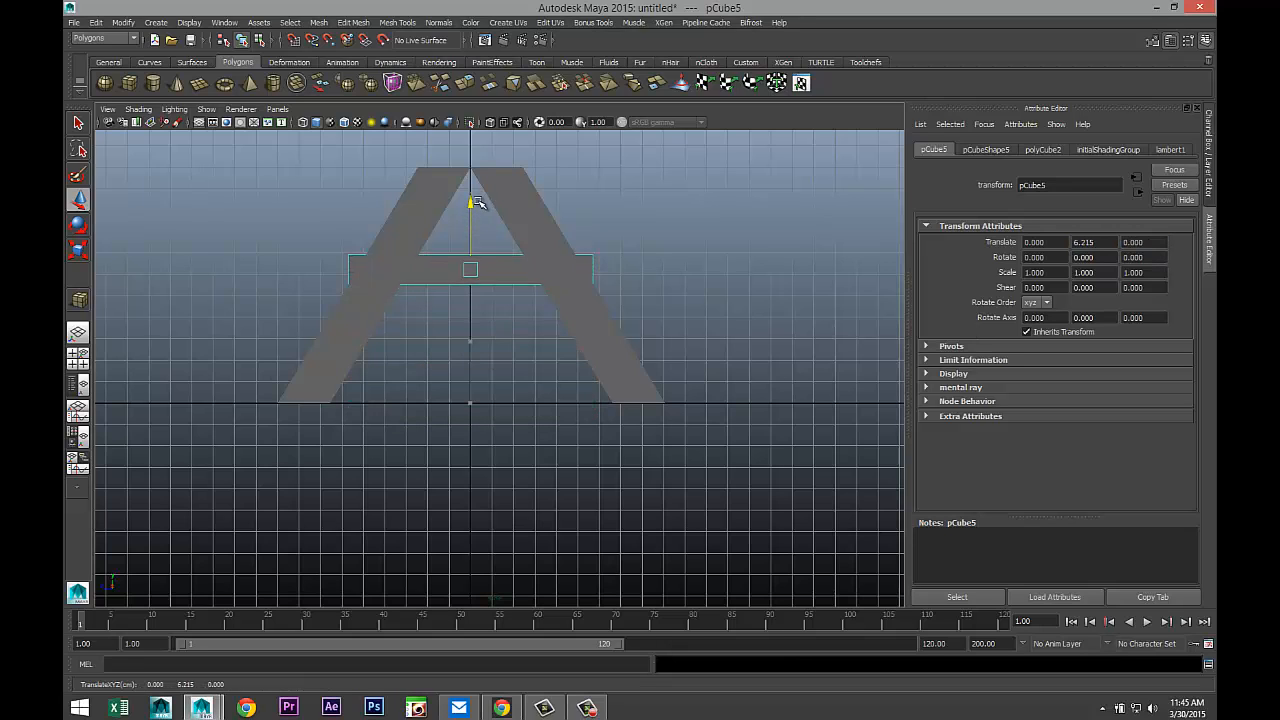
{"action": "left_click_drag", "start_coordinate": [470, 204], "coordinate": [470, 196]}
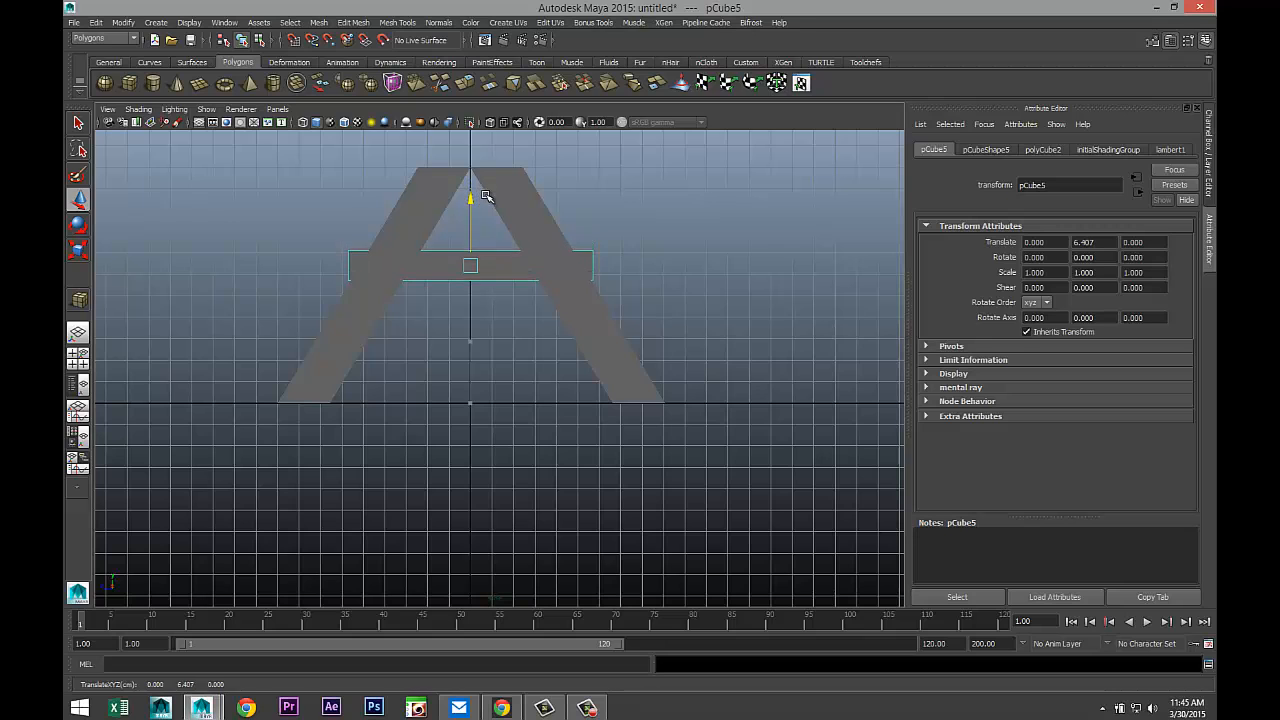
{"action": "left_click_drag", "start_coordinate": [470, 196], "coordinate": [470, 190]}
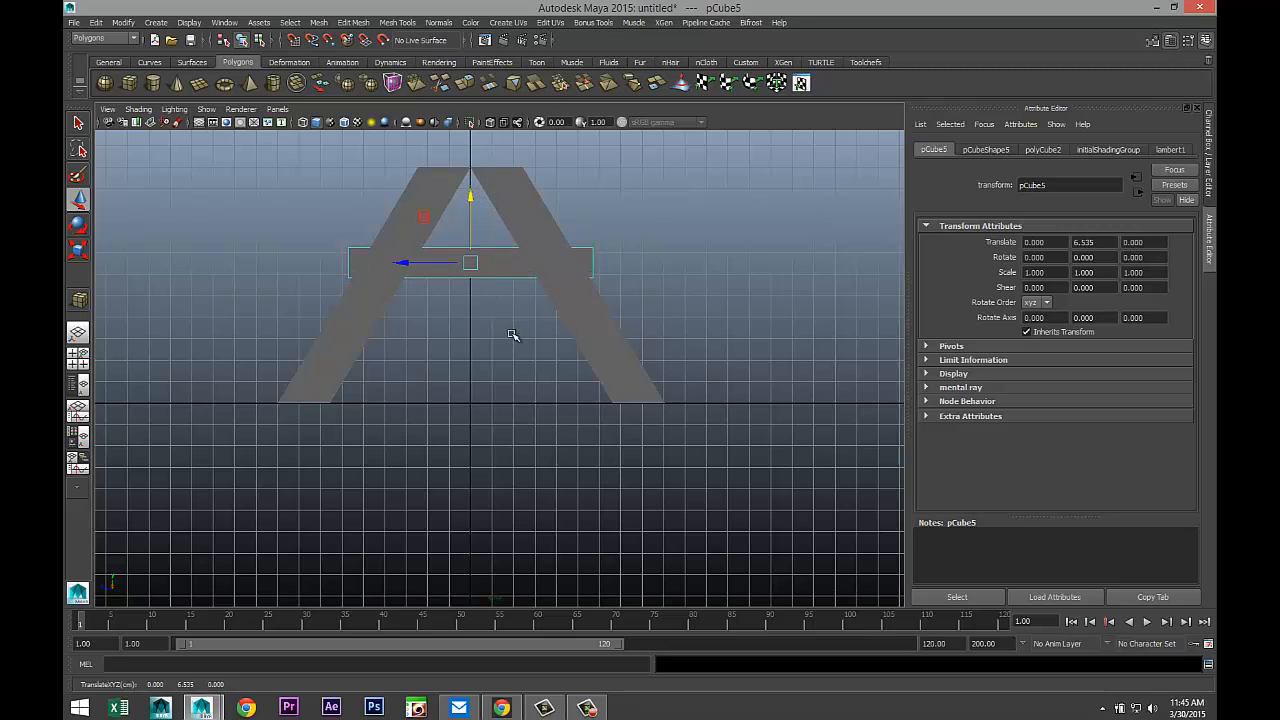
{"action": "key", "text": "4"}
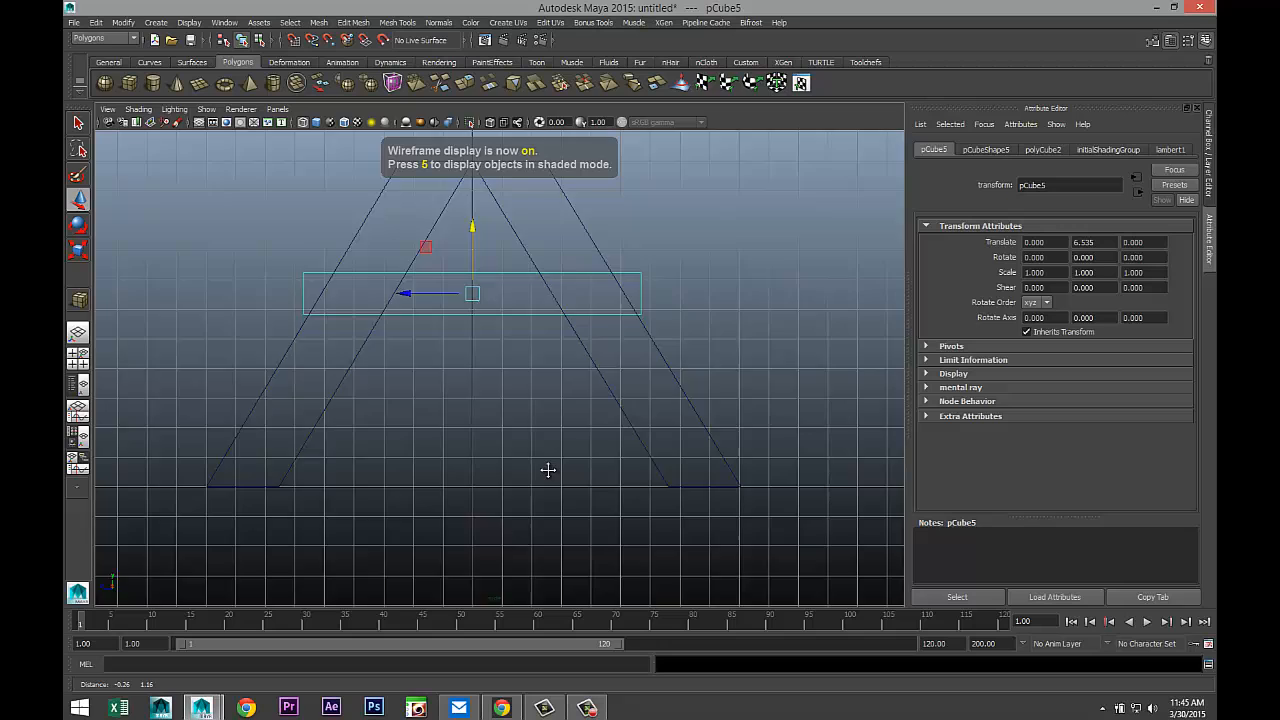
{"action": "right_click", "coordinate": [520, 304]}
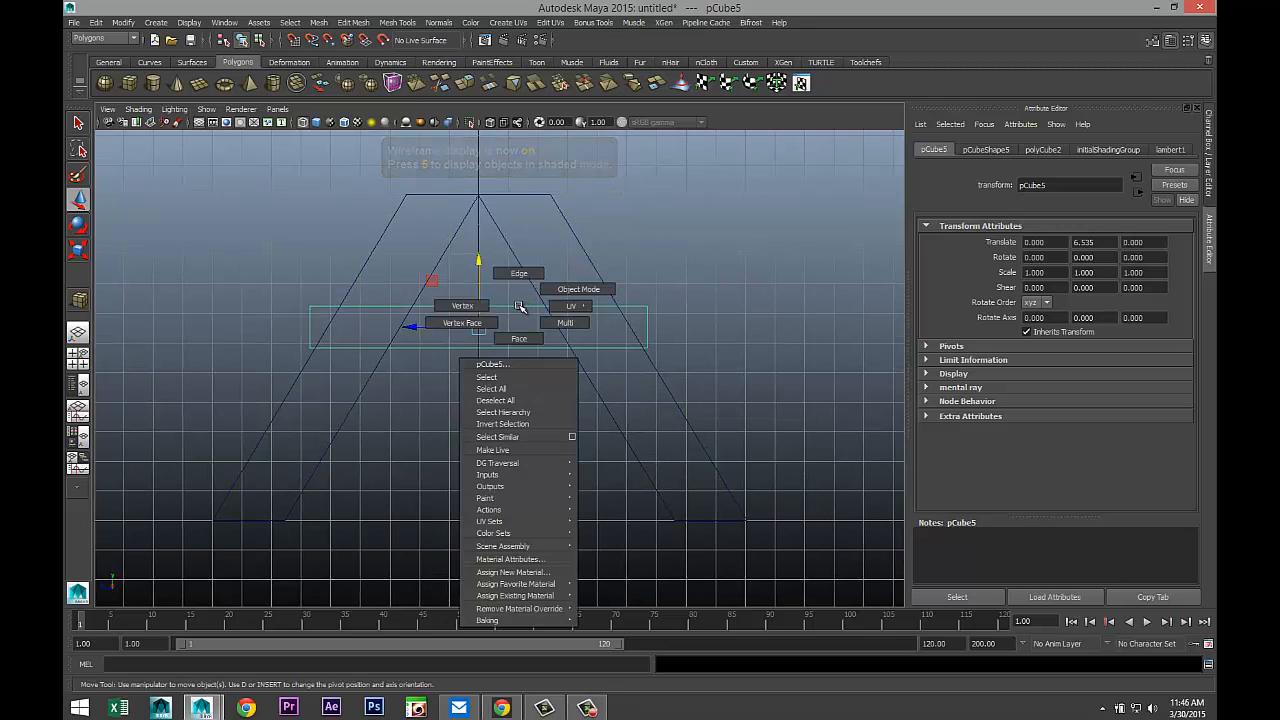
{"action": "left_click", "coordinate": [540, 318]}
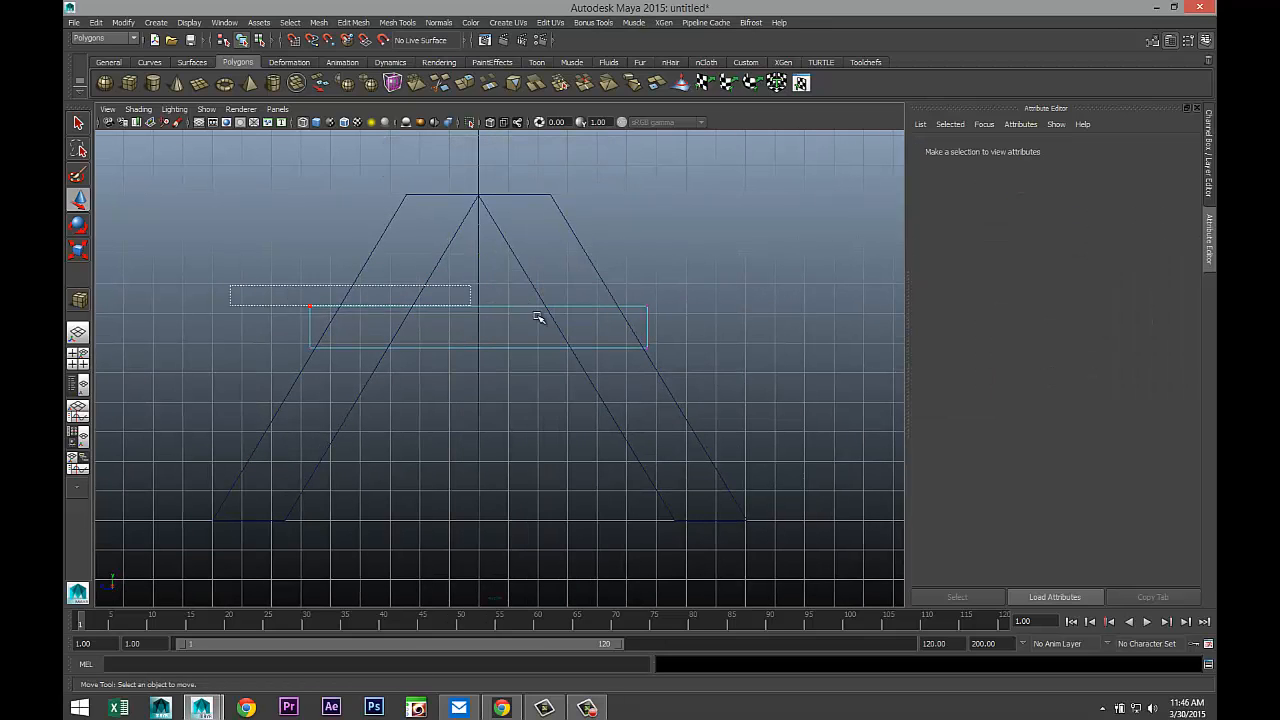
{"action": "left_click", "coordinate": [478, 306]}
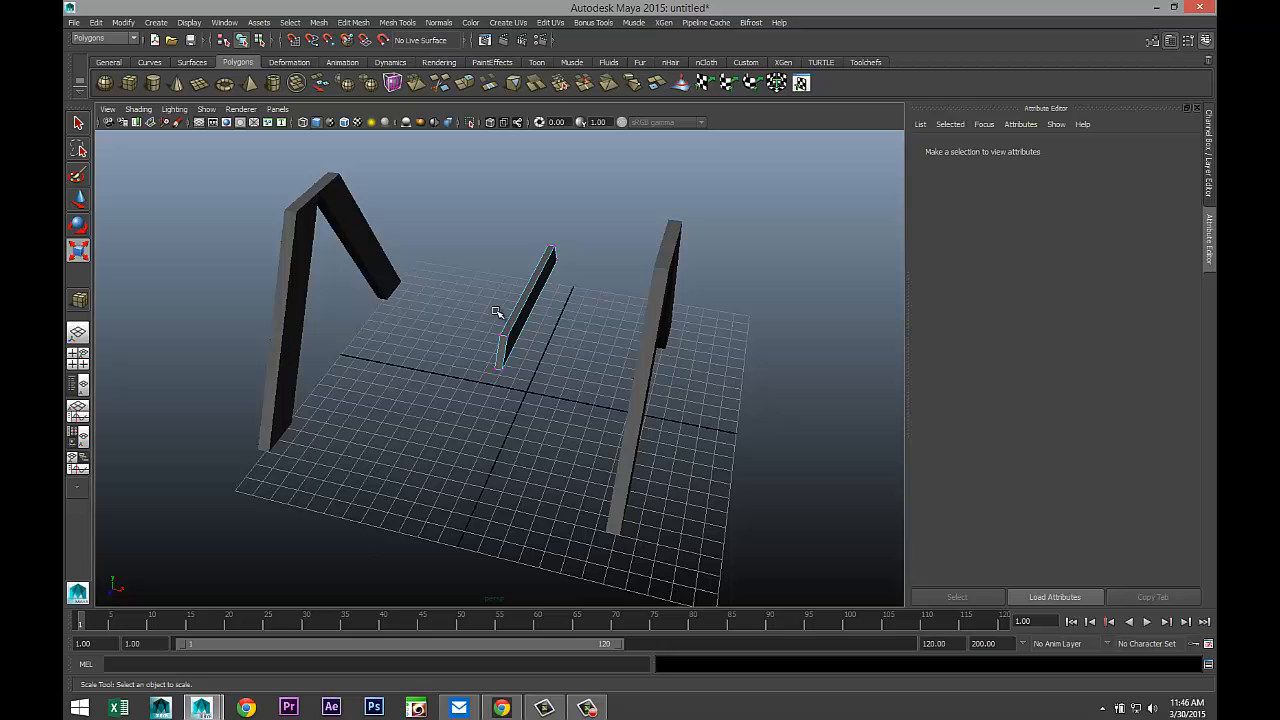
{"action": "left_click", "coordinate": [530, 310]}
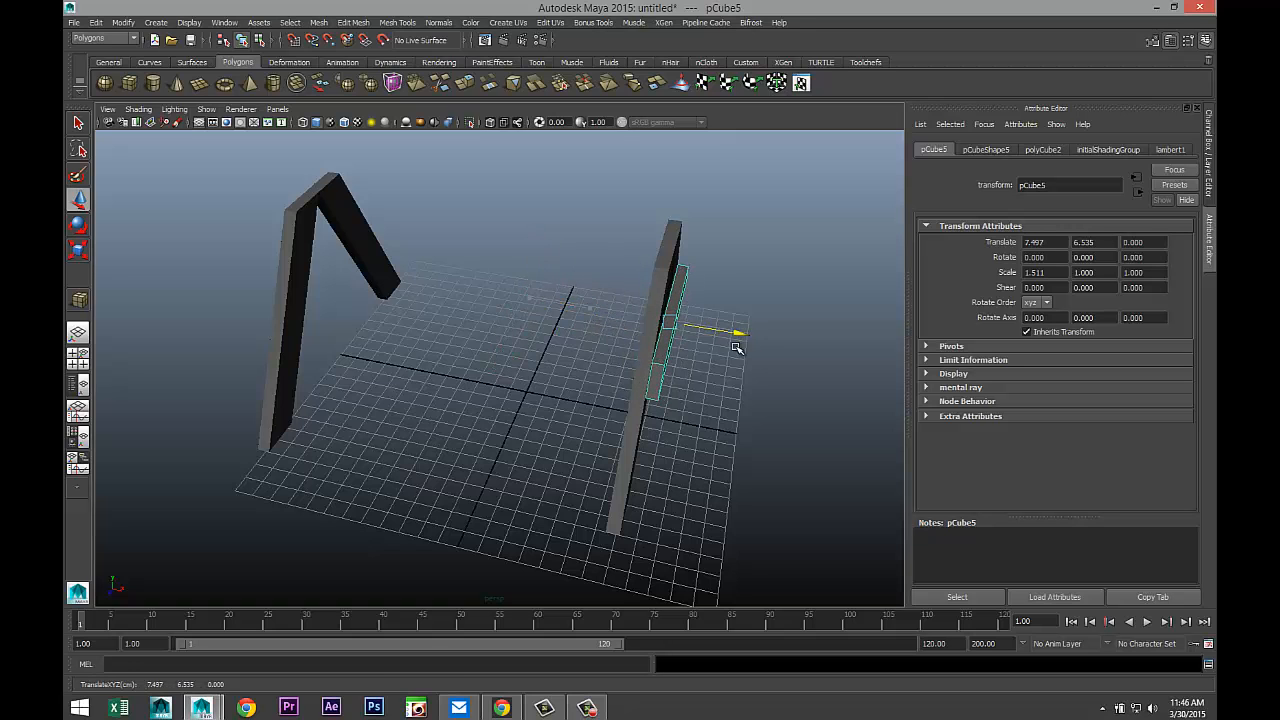
Place the duplicated leg board and slide the long crossbar across both A-frames
{"action": "left_click_drag", "start_coordinate": [736, 348], "coordinate": [656, 432]}
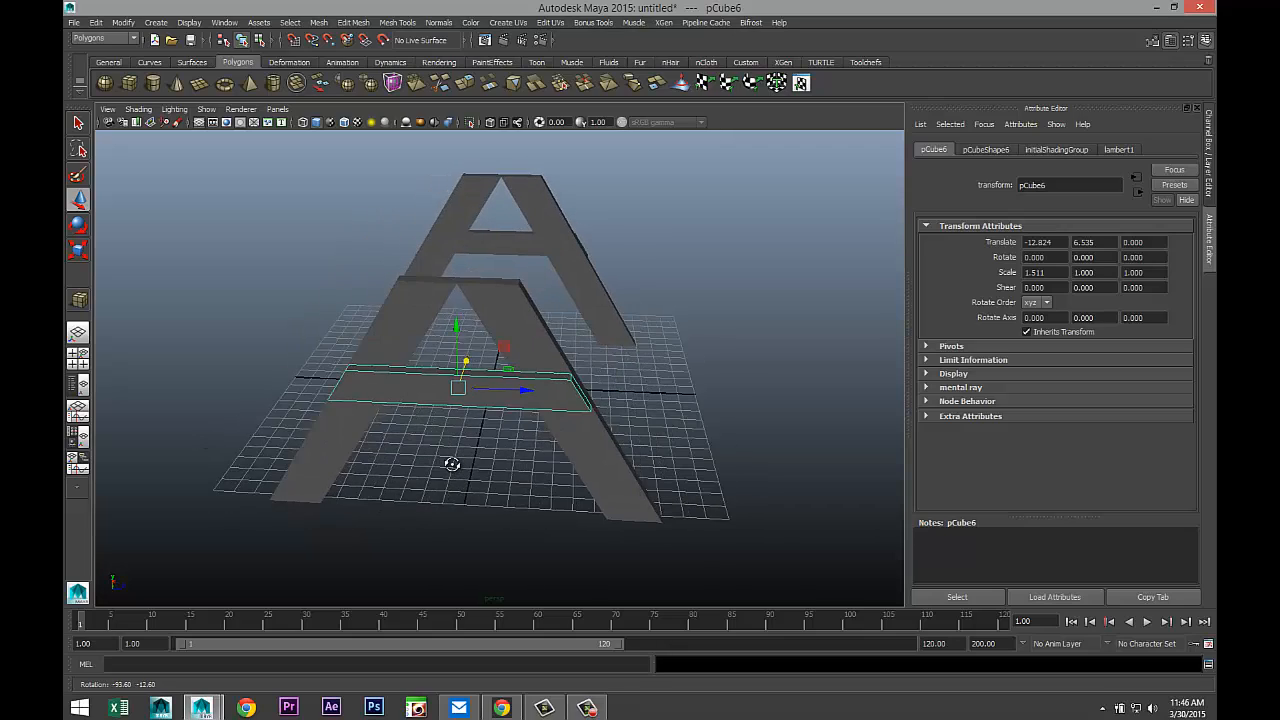
{"action": "left_click_drag", "start_coordinate": [452, 464], "coordinate": [460, 488]}
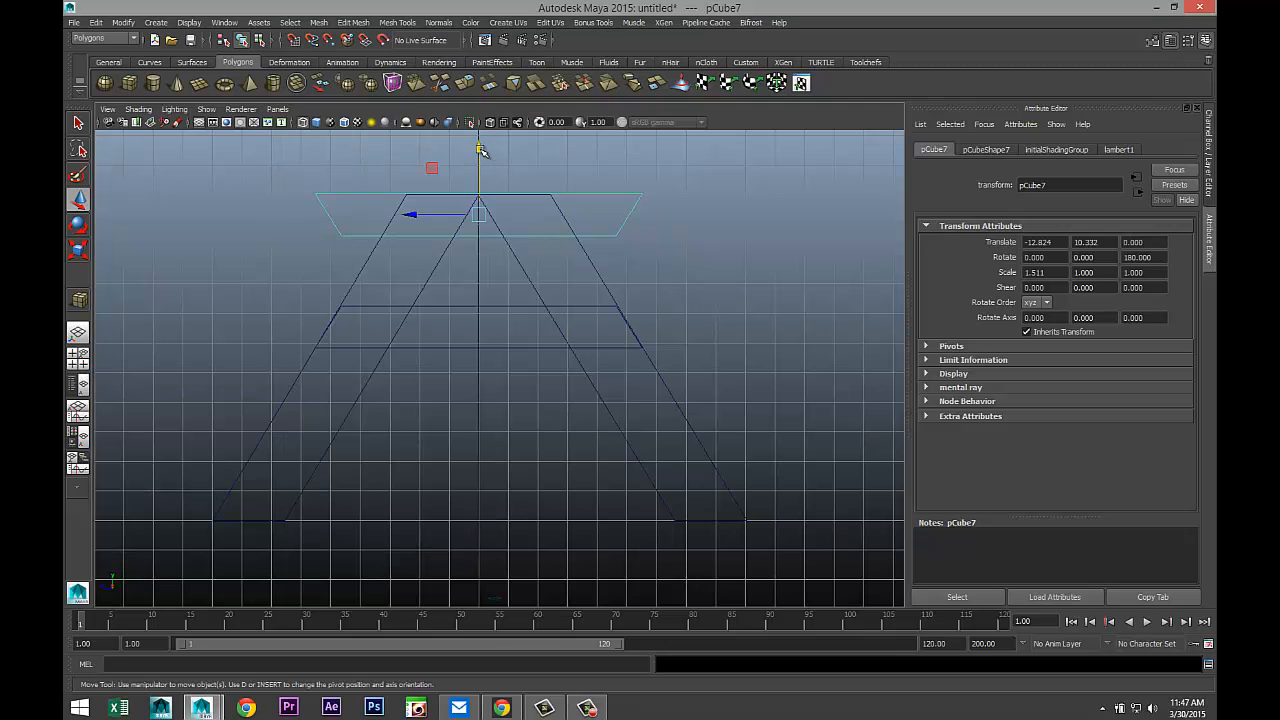
Position a horizontal top support across the apex of each A-frame
{"action": "left_click_drag", "start_coordinate": [480, 160], "coordinate": [480, 148]}
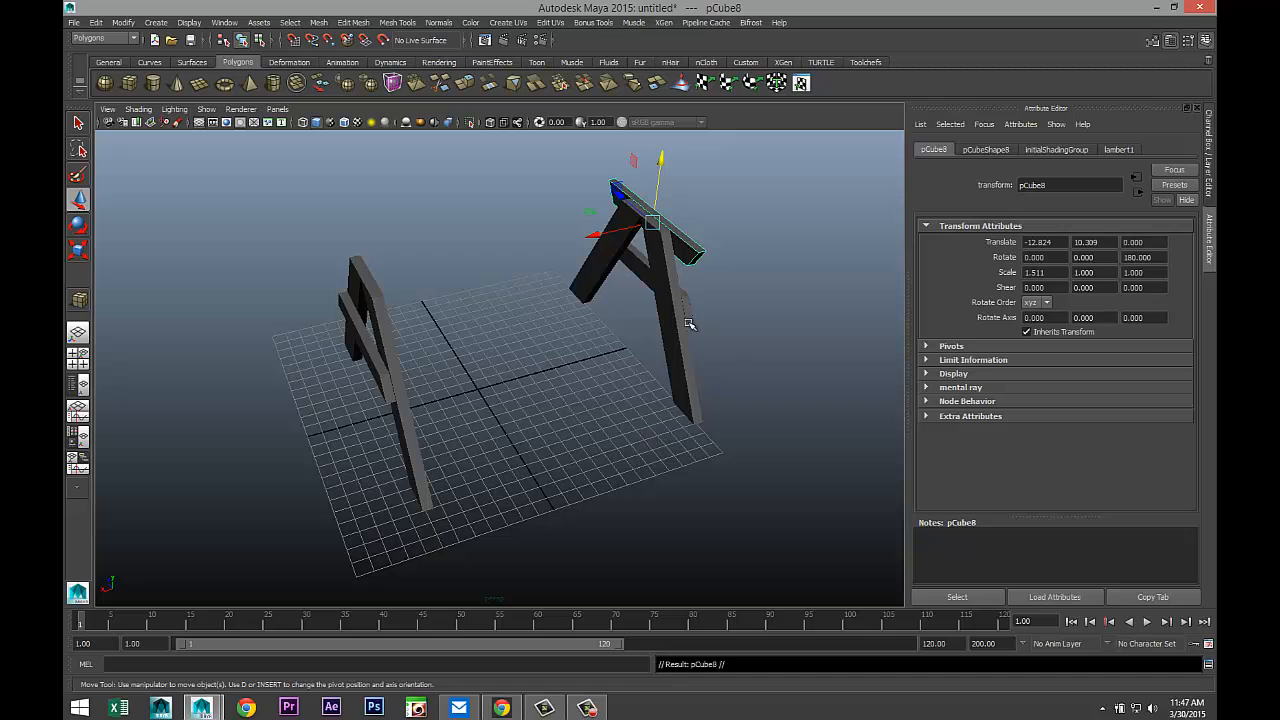
{"action": "left_click_drag", "start_coordinate": [624, 236], "coordinate": [356, 290]}
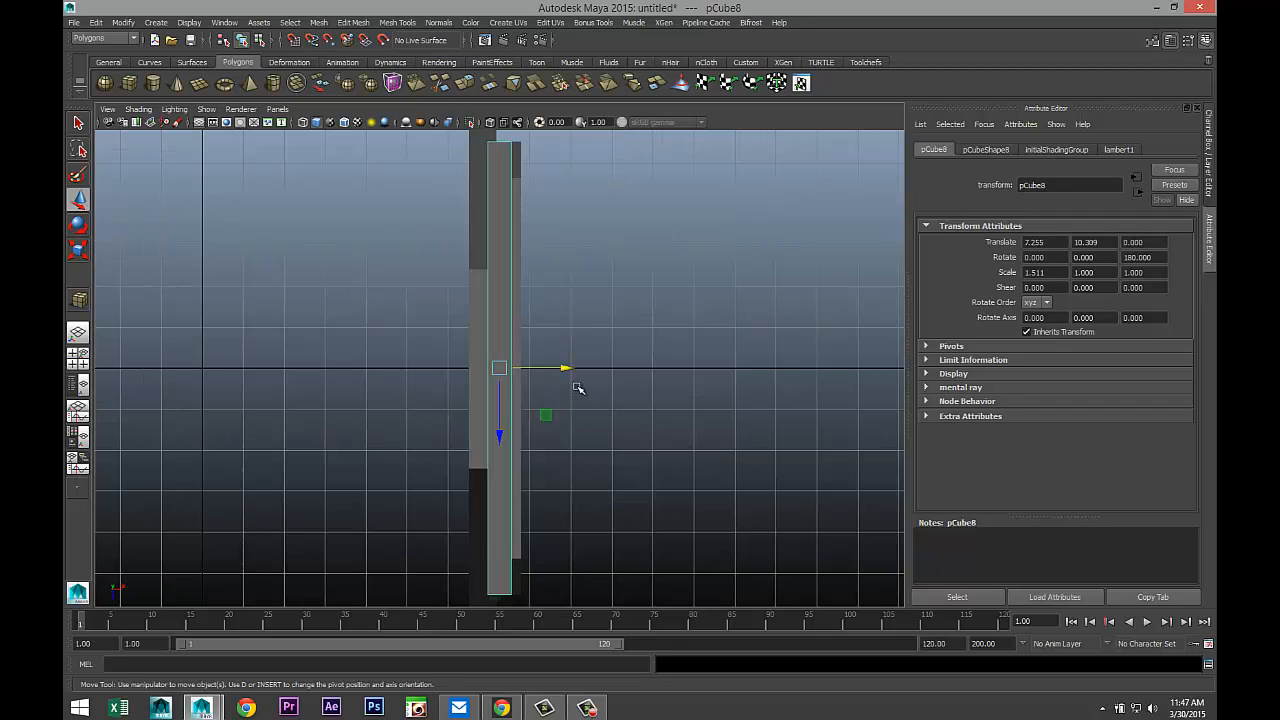
{"action": "left_click_drag", "start_coordinate": [560, 368], "coordinate": [576, 370]}
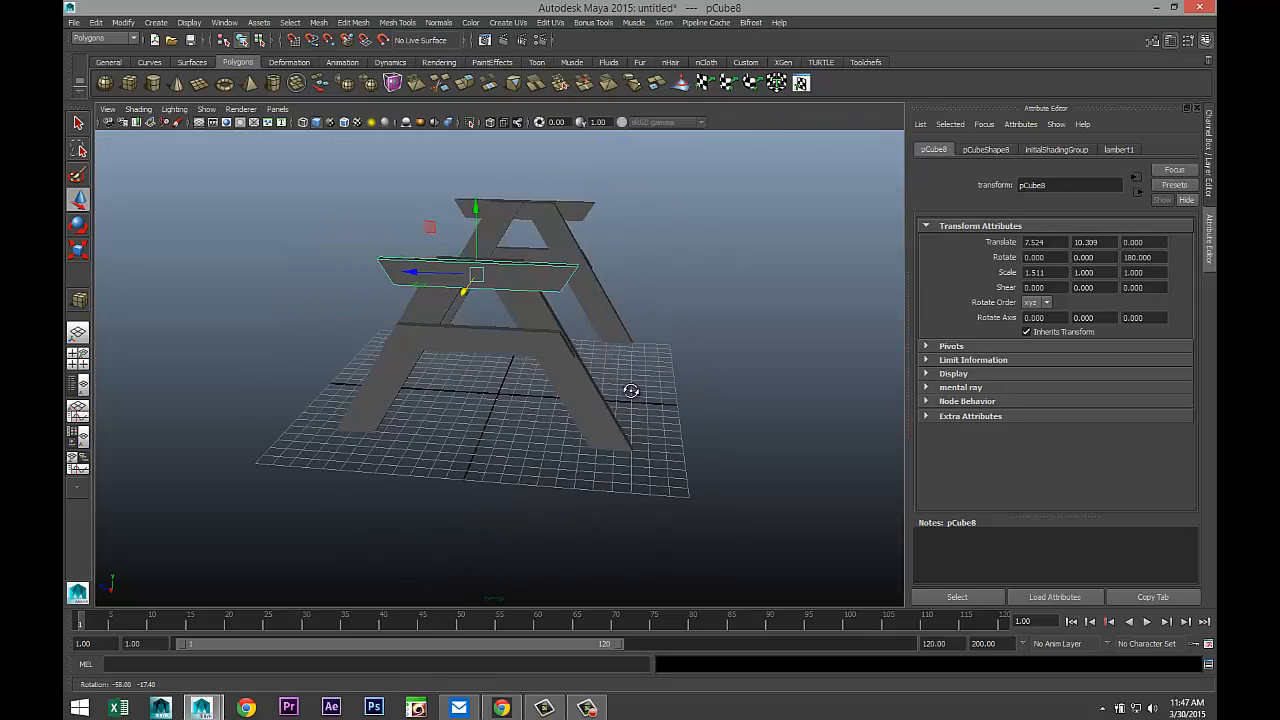
{"action": "left_click_drag", "start_coordinate": [630, 390], "coordinate": [588, 450]}
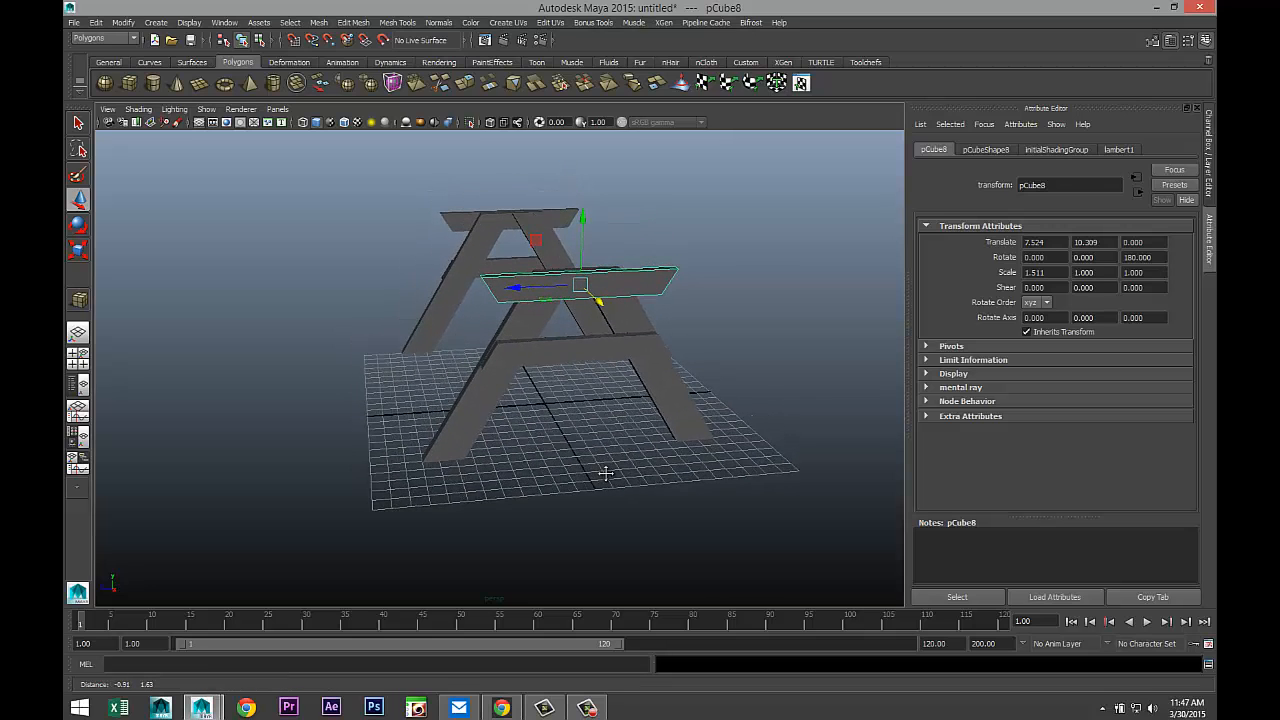
Draw a long narrow plank and centre it across the A-frame top supports
{"action": "left_click_drag", "start_coordinate": [604, 472], "coordinate": [494, 496]}
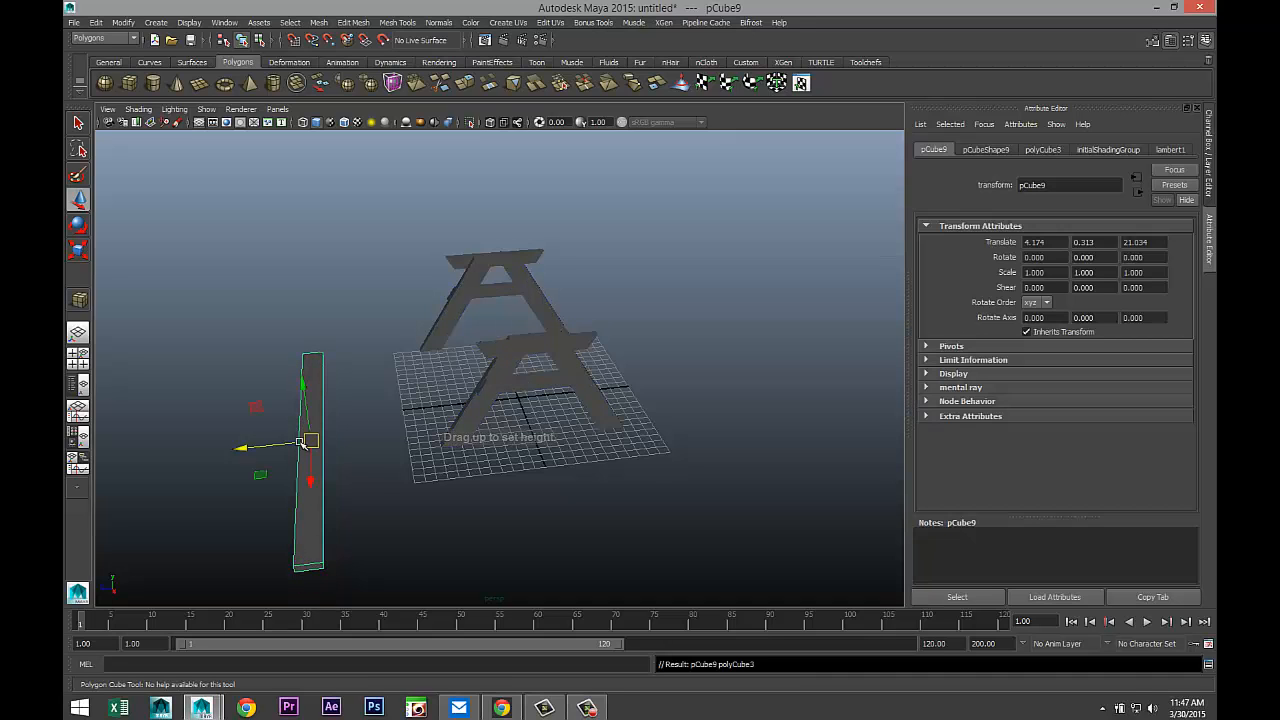
{"action": "left_click_drag", "start_coordinate": [304, 442], "coordinate": [476, 396]}
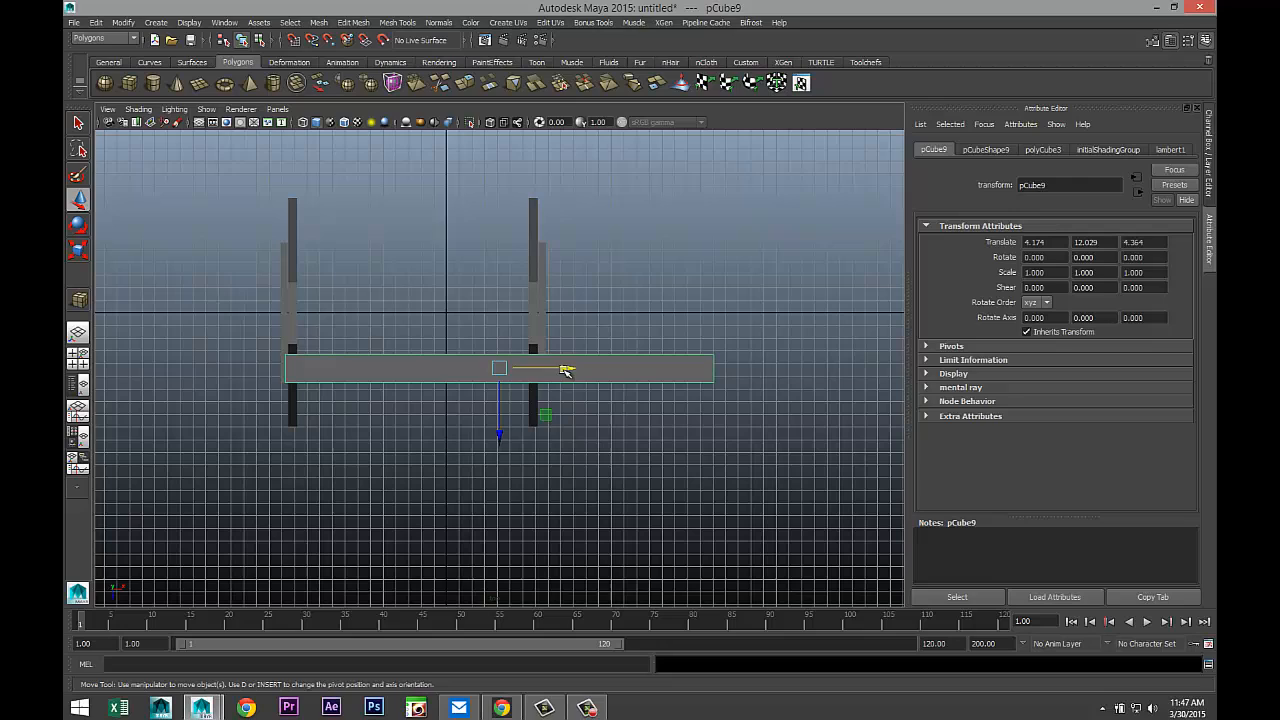
{"action": "left_click_drag", "start_coordinate": [570, 370], "coordinate": [490, 380]}
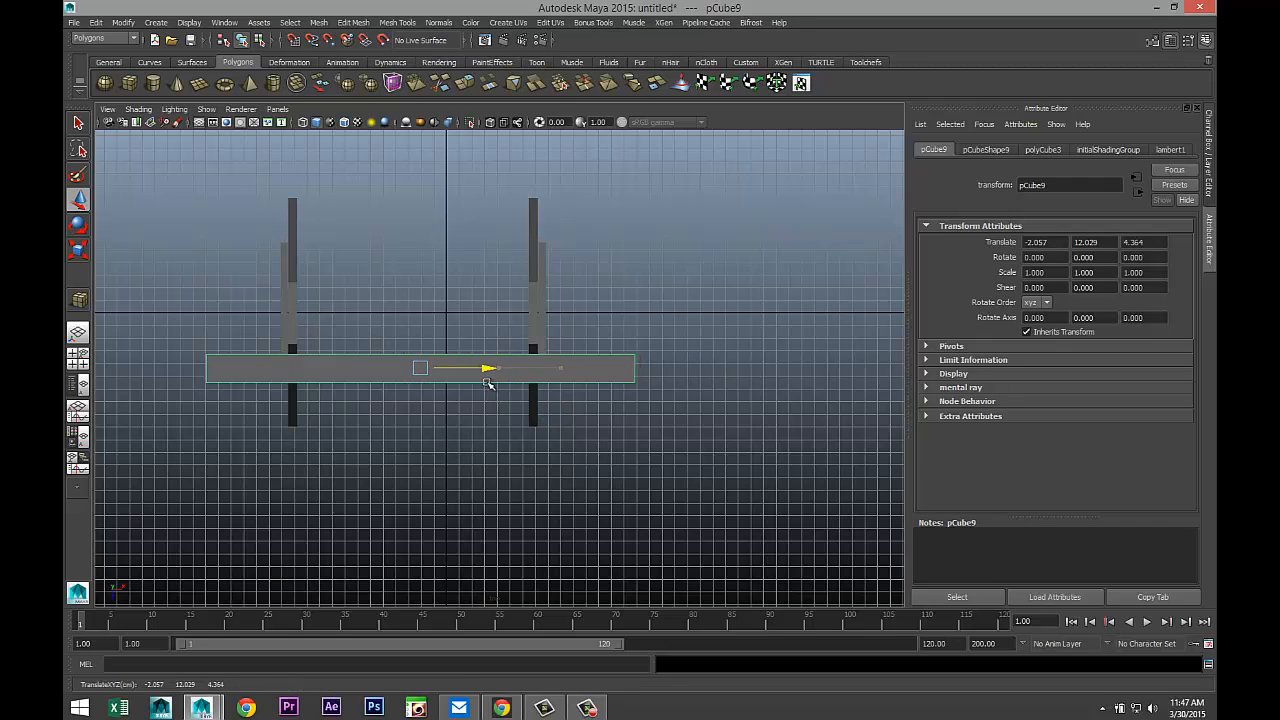
{"action": "left_click", "coordinate": [78, 250]}
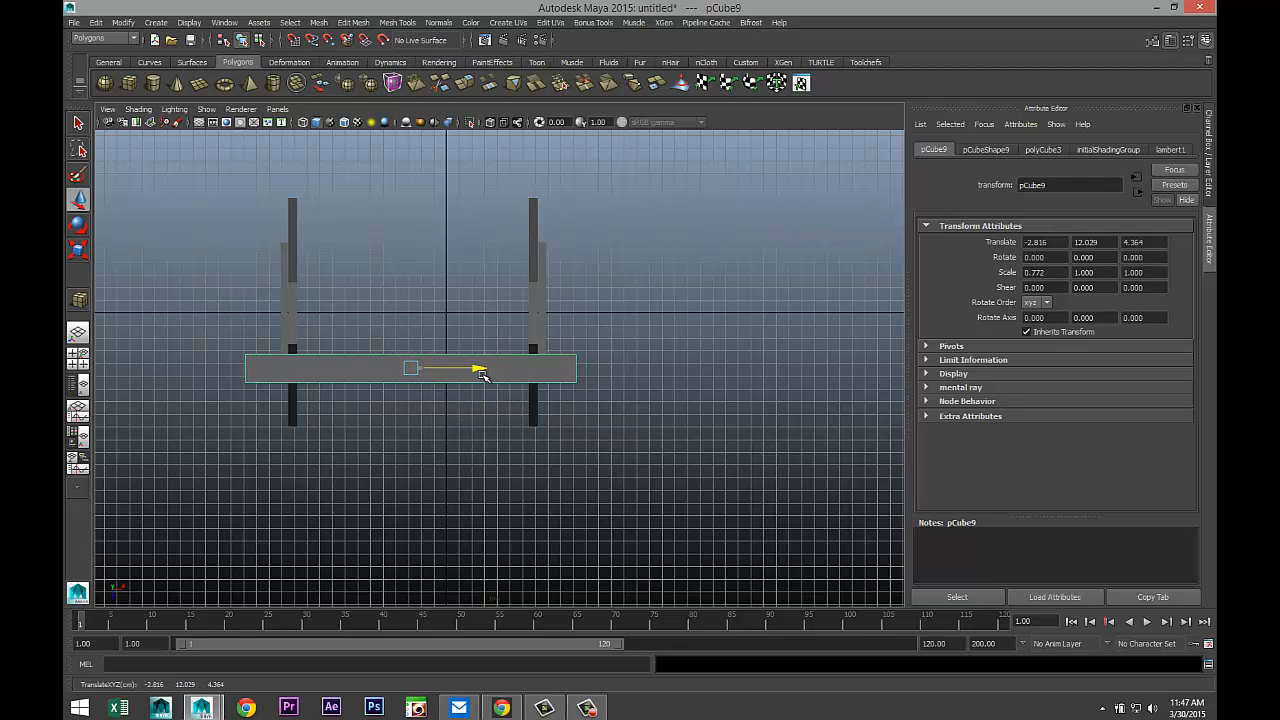
{"action": "left_click_drag", "start_coordinate": [484, 368], "coordinate": [470, 368]}
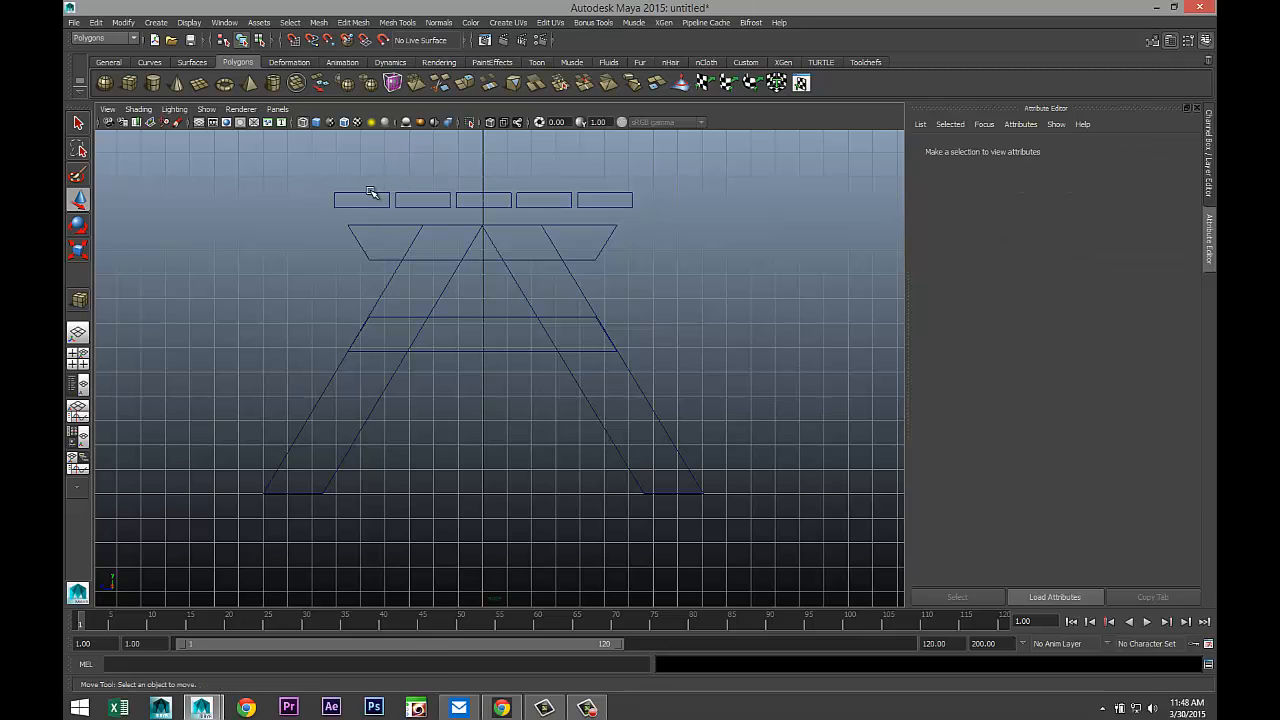
Slide the fifth duplicated plank into the row, completing the five-plank tabletop
{"action": "left_click", "coordinate": [604, 200]}
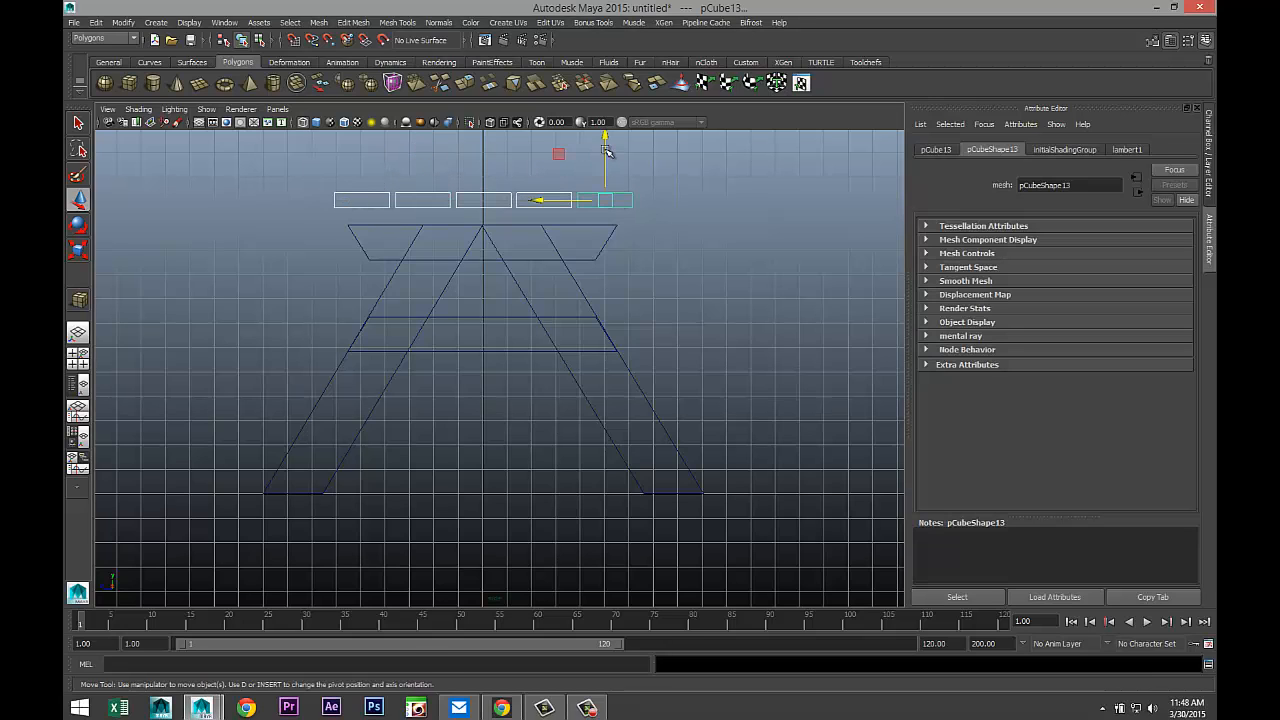
{"action": "left_click_drag", "start_coordinate": [606, 164], "coordinate": [606, 184]}
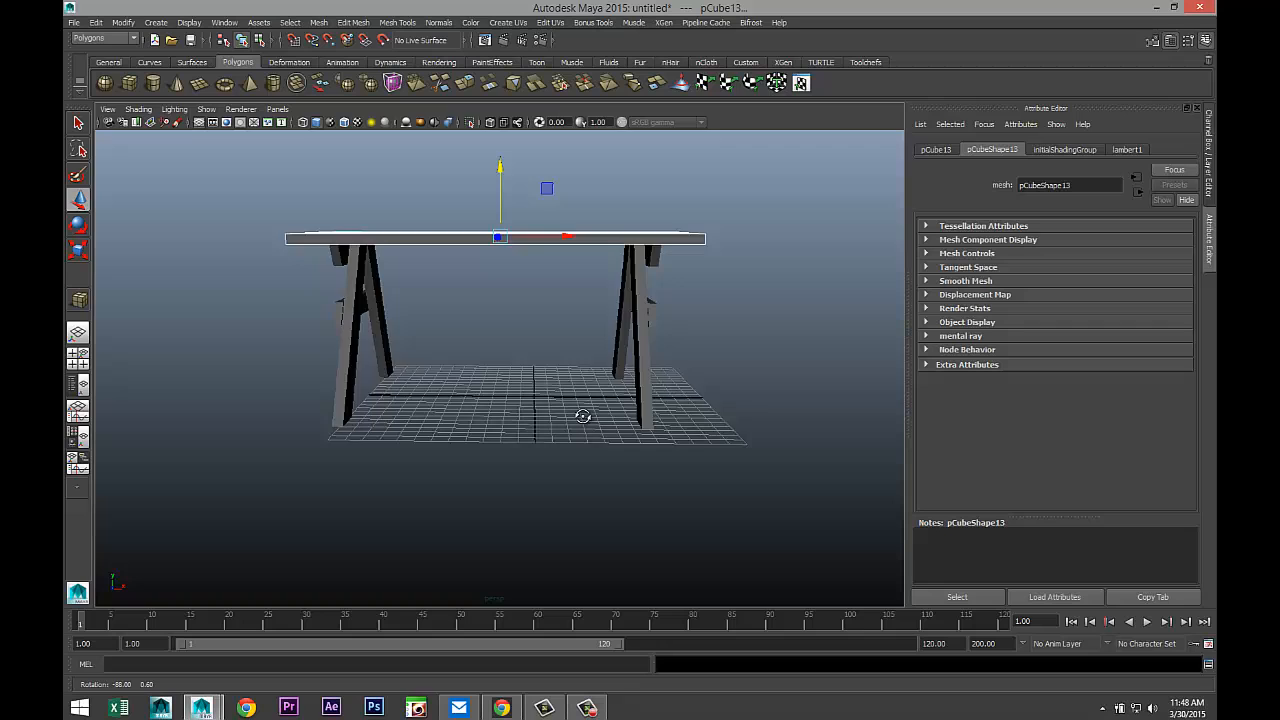
{"action": "left_click_drag", "start_coordinate": [584, 416], "coordinate": [492, 404]}
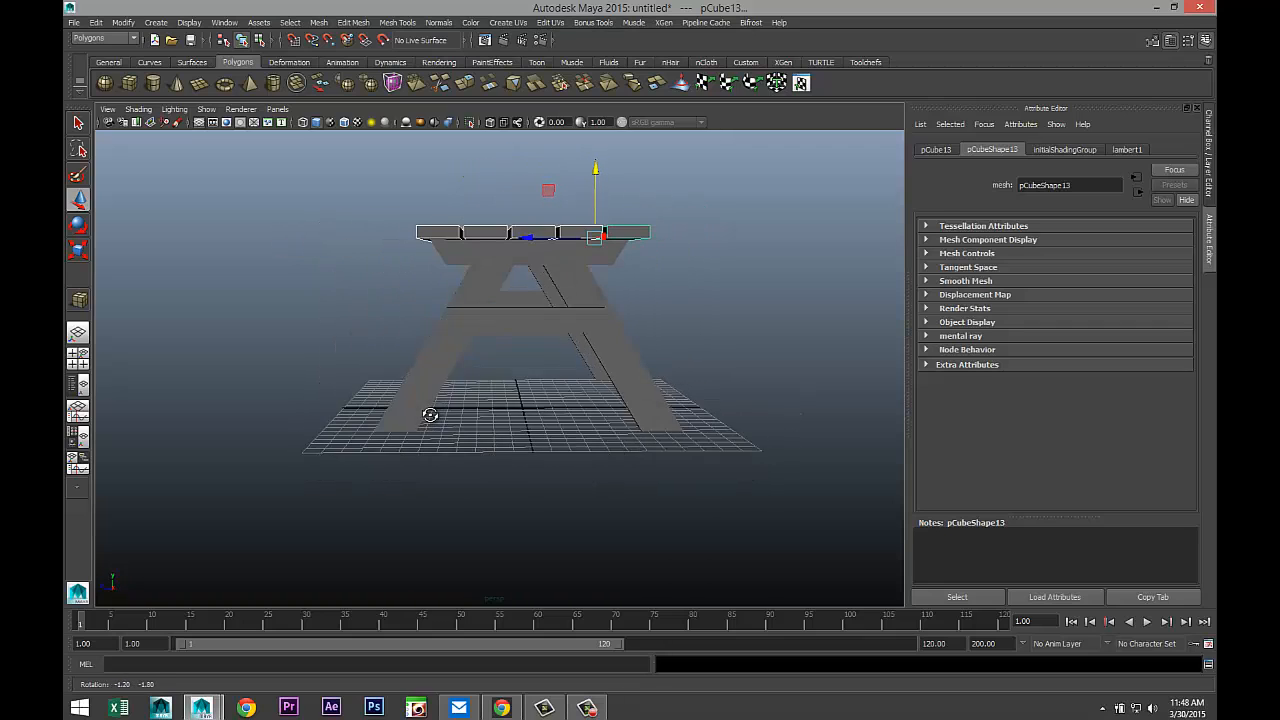
{"action": "left_click_drag", "start_coordinate": [500, 350], "coordinate": [490, 464]}
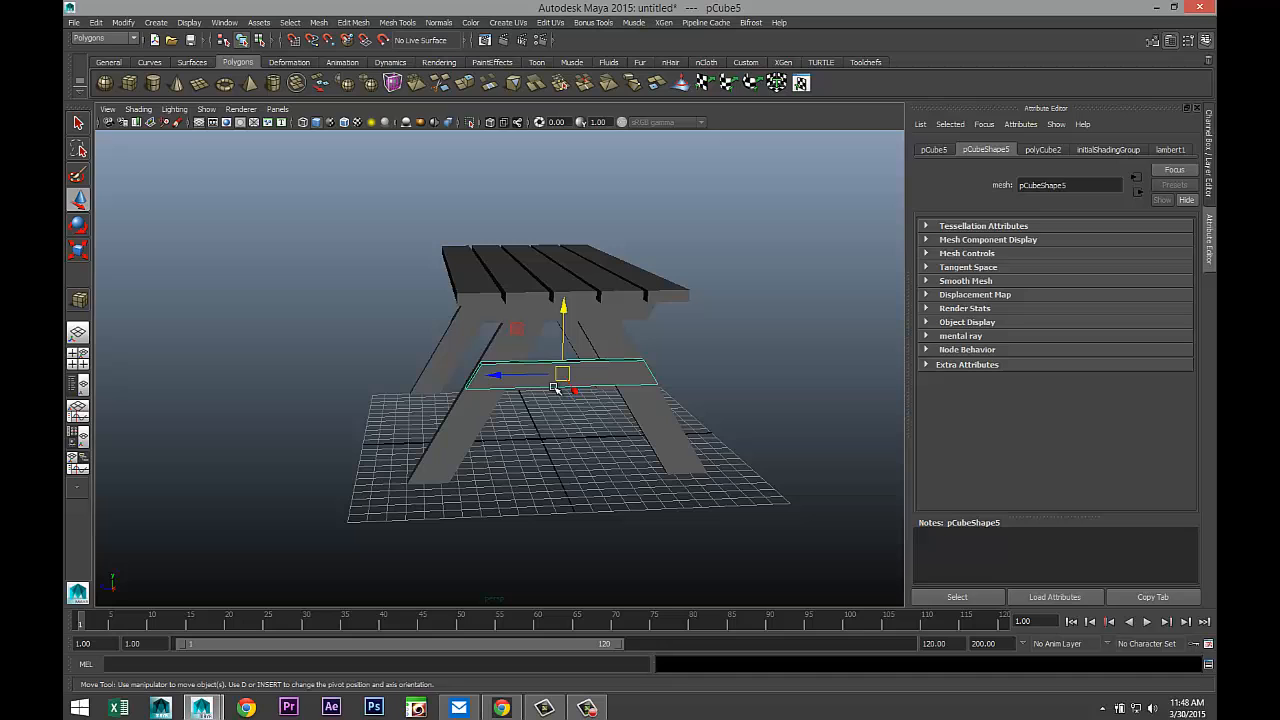
Duplicate the crossbars and move the copy down the legs as a wide seat-support beam
{"action": "left_click", "coordinate": [530, 496]}
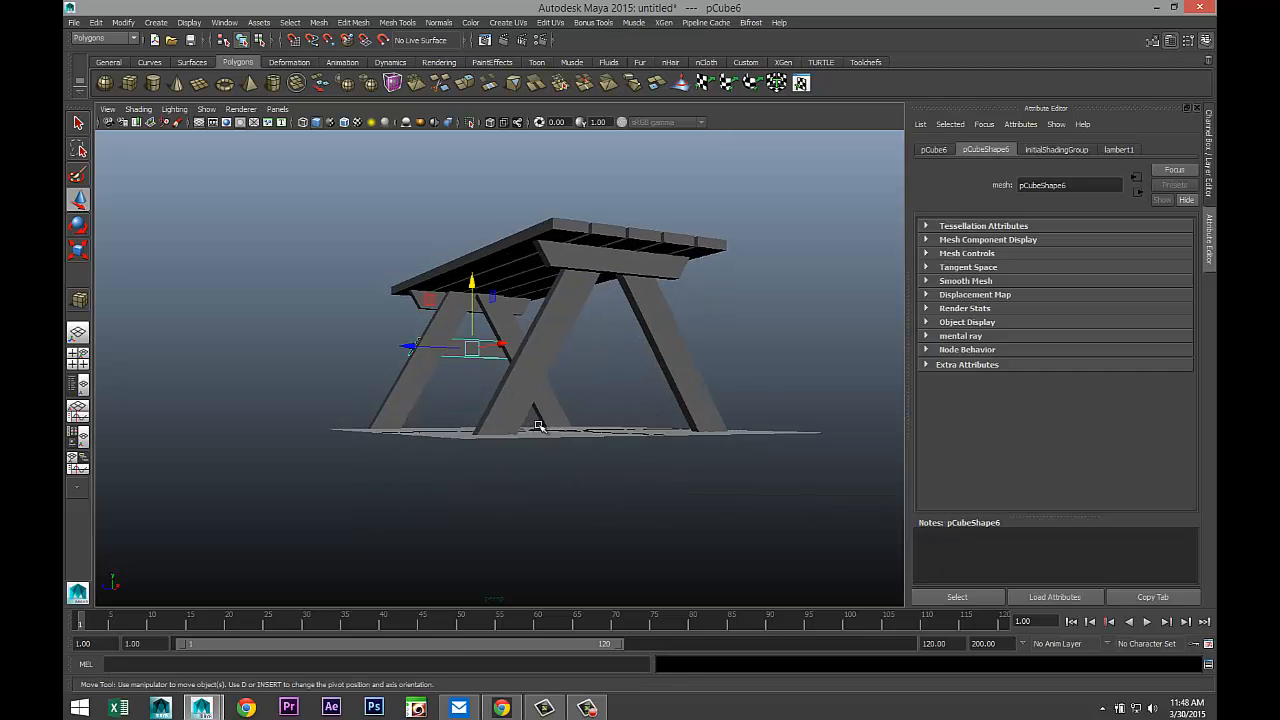
{"action": "left_click", "coordinate": [610, 250]}
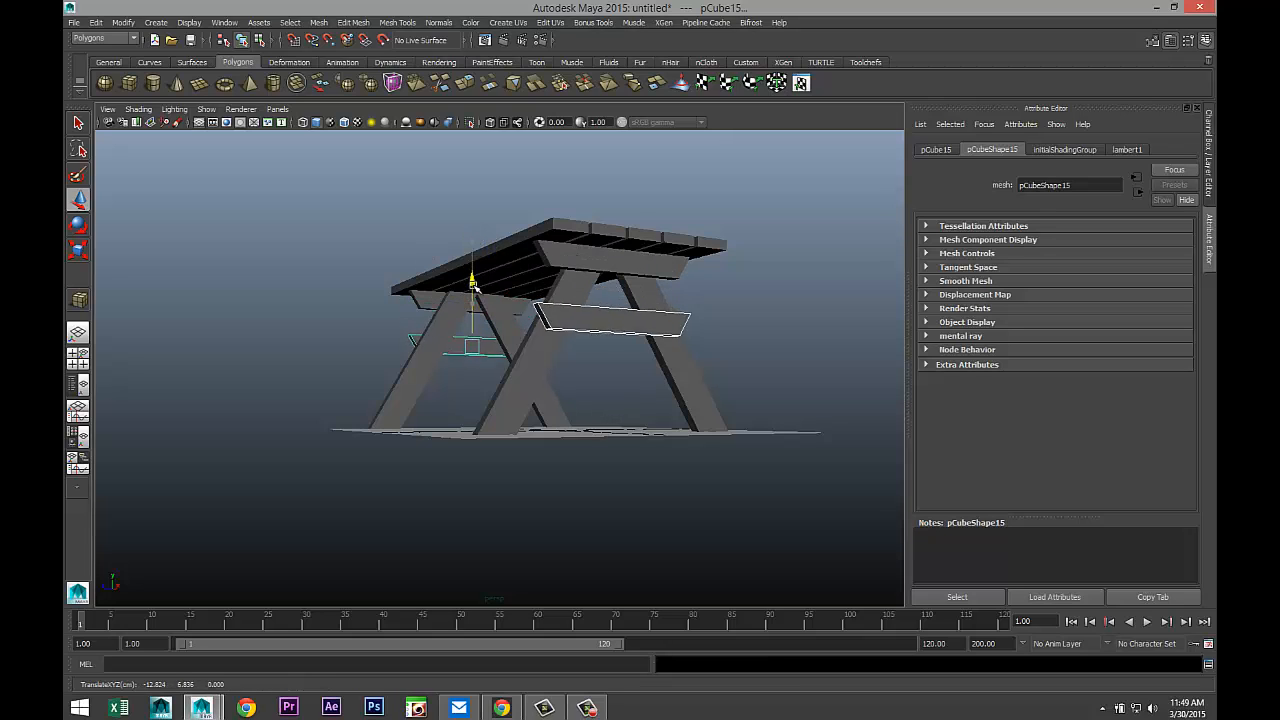
{"action": "left_click_drag", "start_coordinate": [470, 280], "coordinate": [470, 300]}
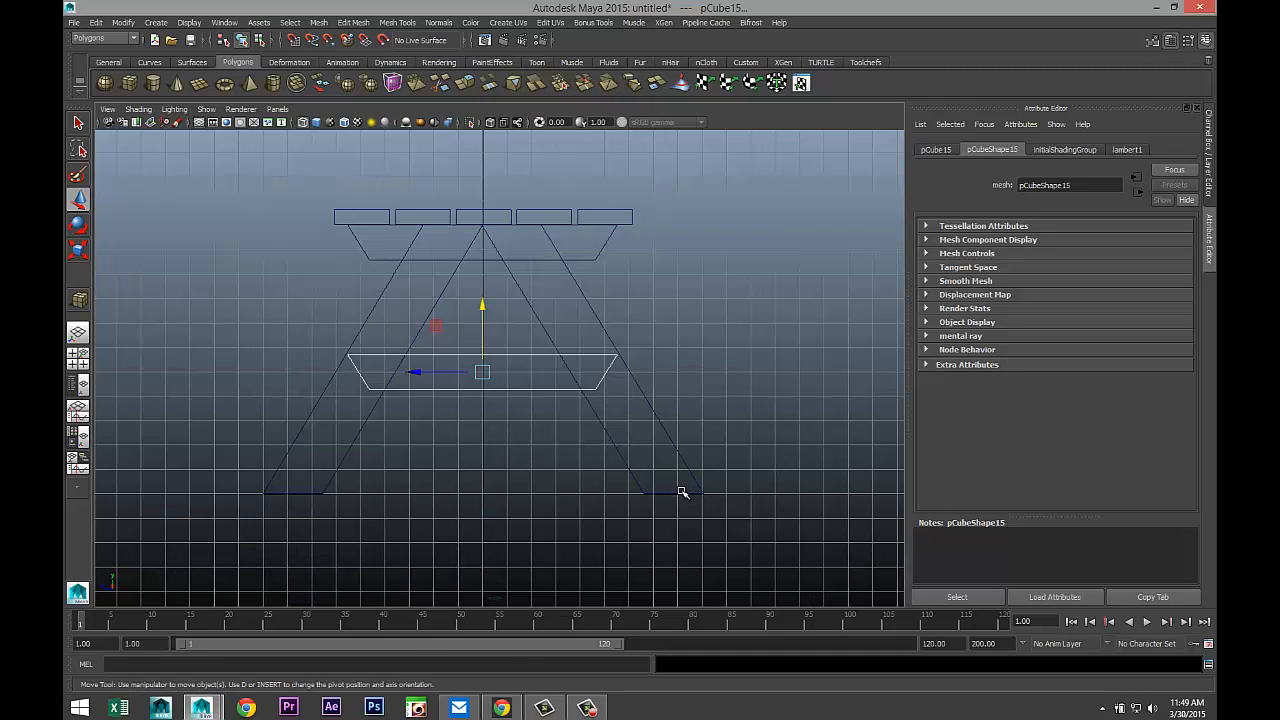
{"action": "left_click", "coordinate": [78, 252]}
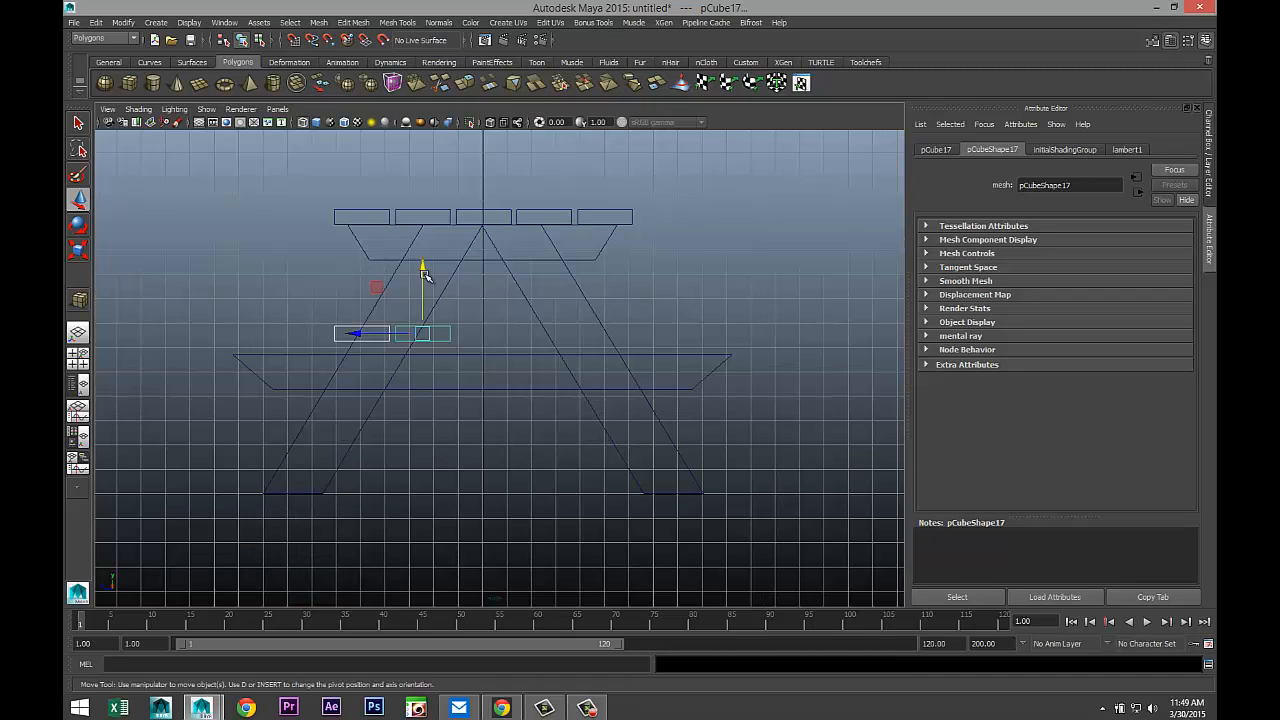
Move seat planks down onto the lower beam ends on both sides of the table
{"action": "left_click_drag", "start_coordinate": [422, 270], "coordinate": [422, 290]}
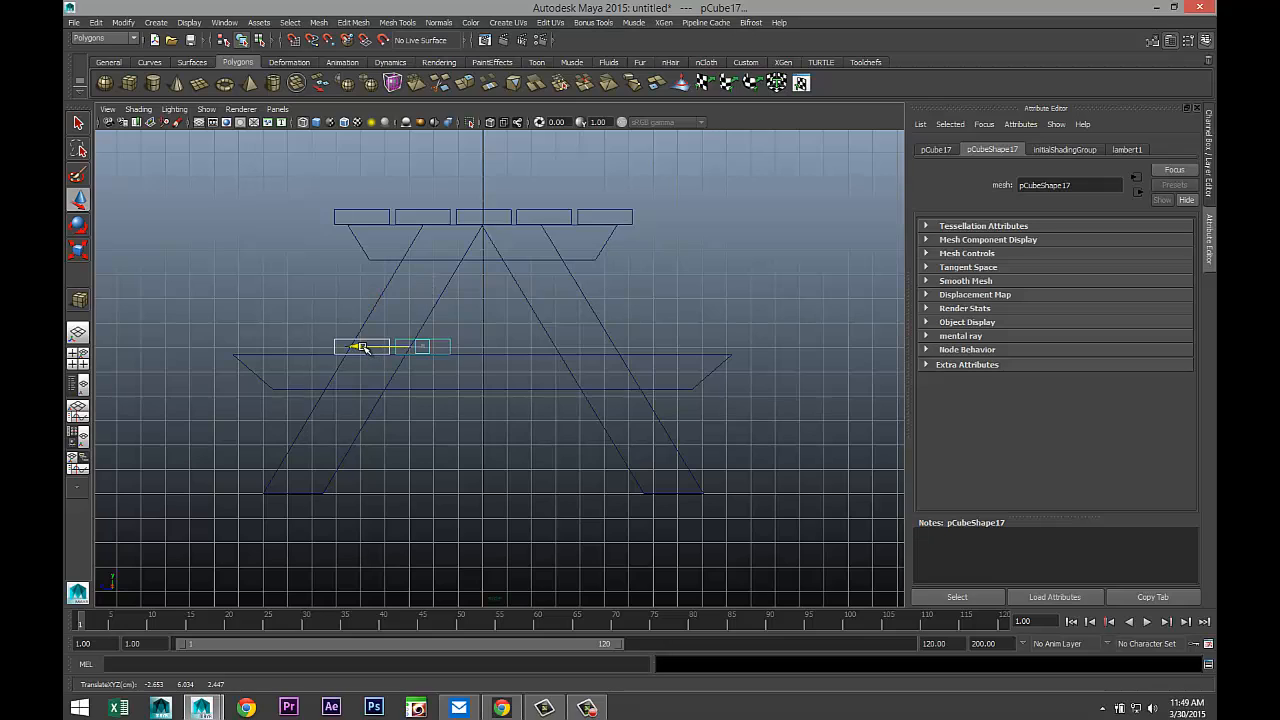
{"action": "left_click_drag", "start_coordinate": [360, 348], "coordinate": [260, 348]}
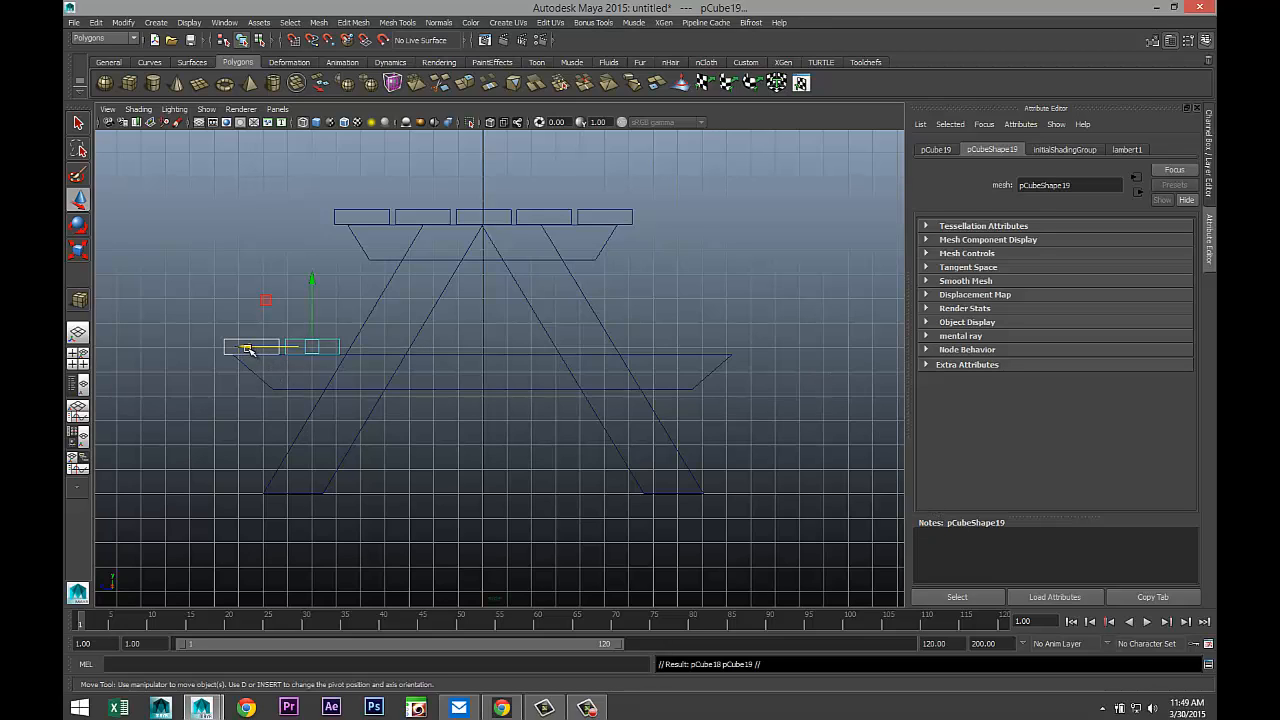
{"action": "left_click_drag", "start_coordinate": [264, 348], "coordinate": [650, 348]}
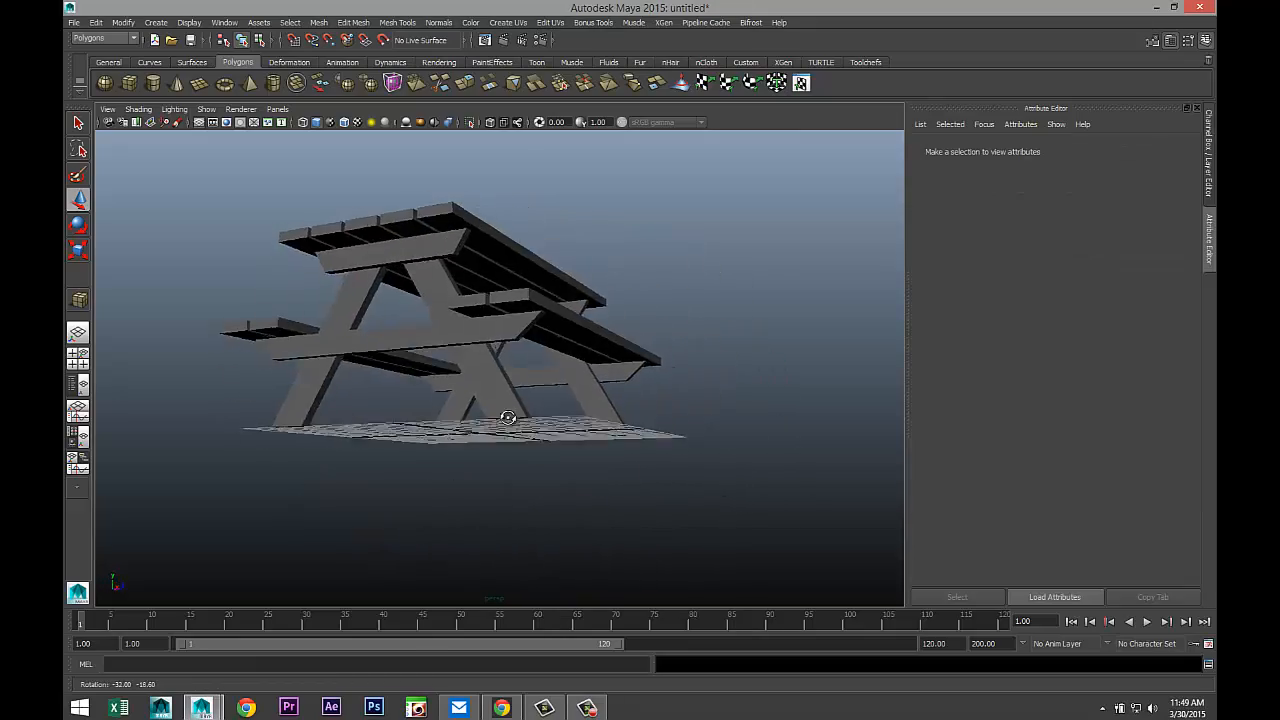
{"action": "left_click_drag", "start_coordinate": [508, 418], "coordinate": [298, 458]}
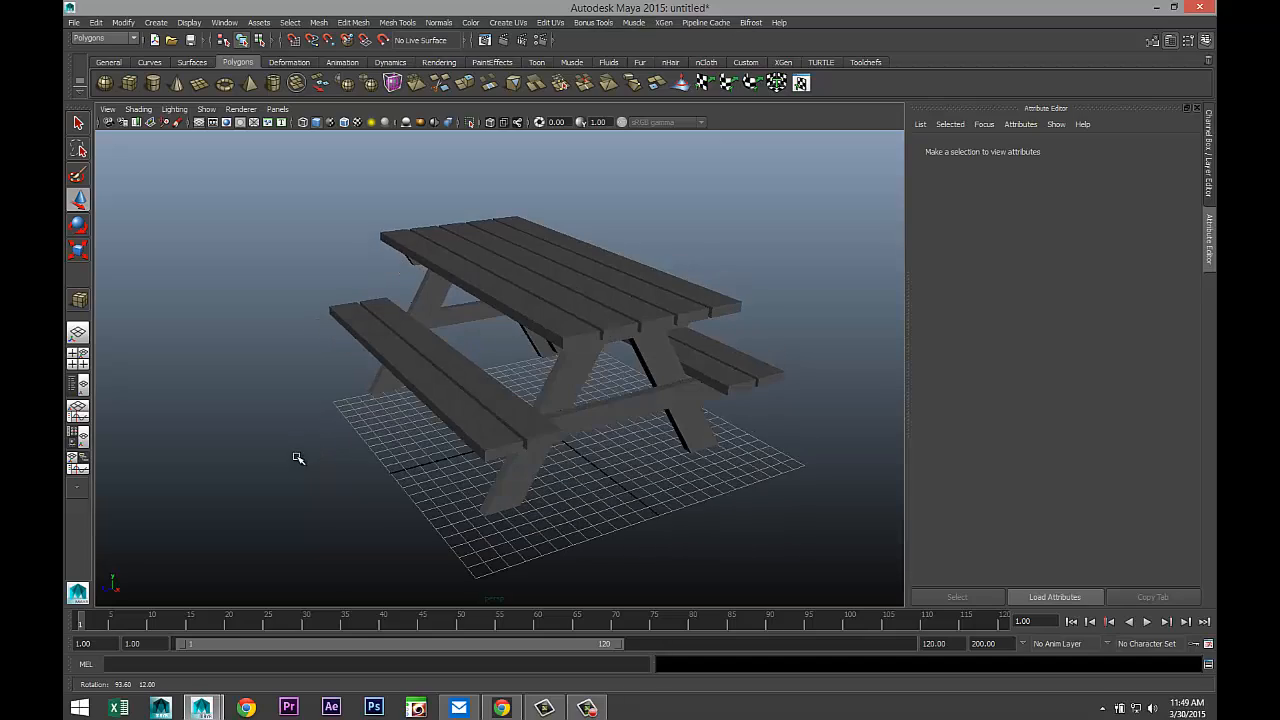
{"action": "left_click_drag", "start_coordinate": [298, 458], "coordinate": [662, 472]}
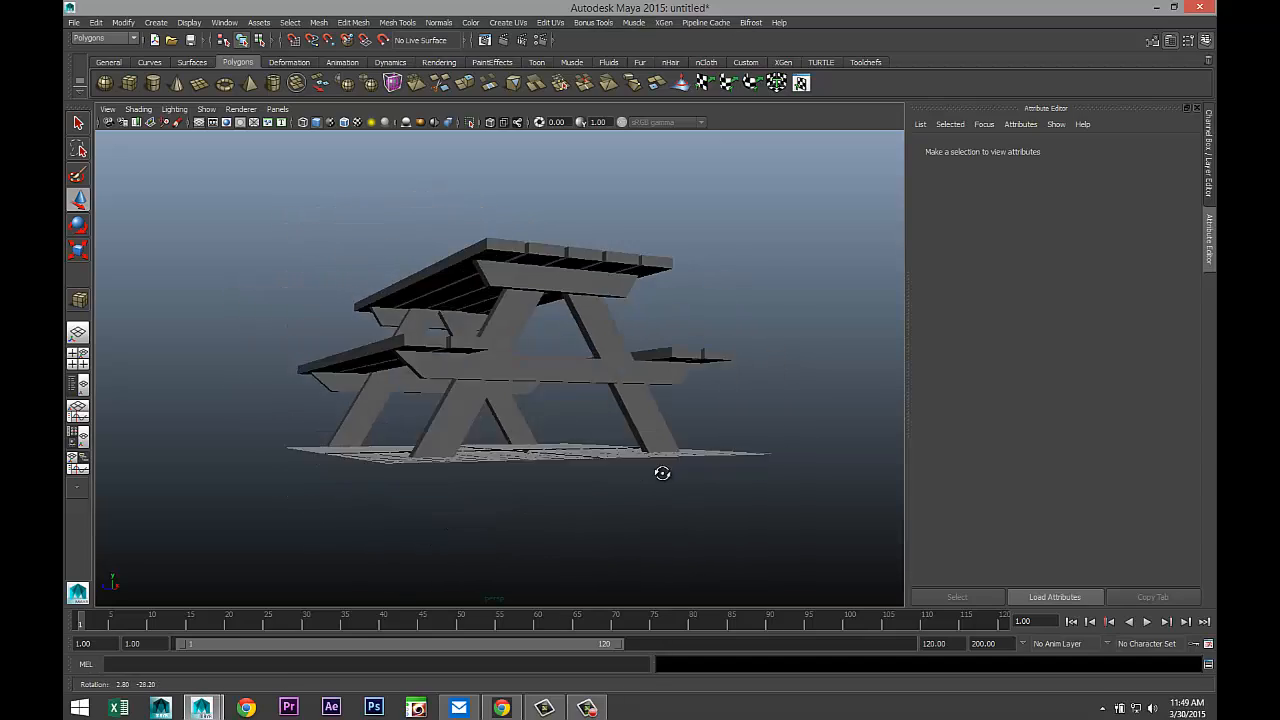
{"action": "left_click_drag", "start_coordinate": [662, 472], "coordinate": [672, 508]}
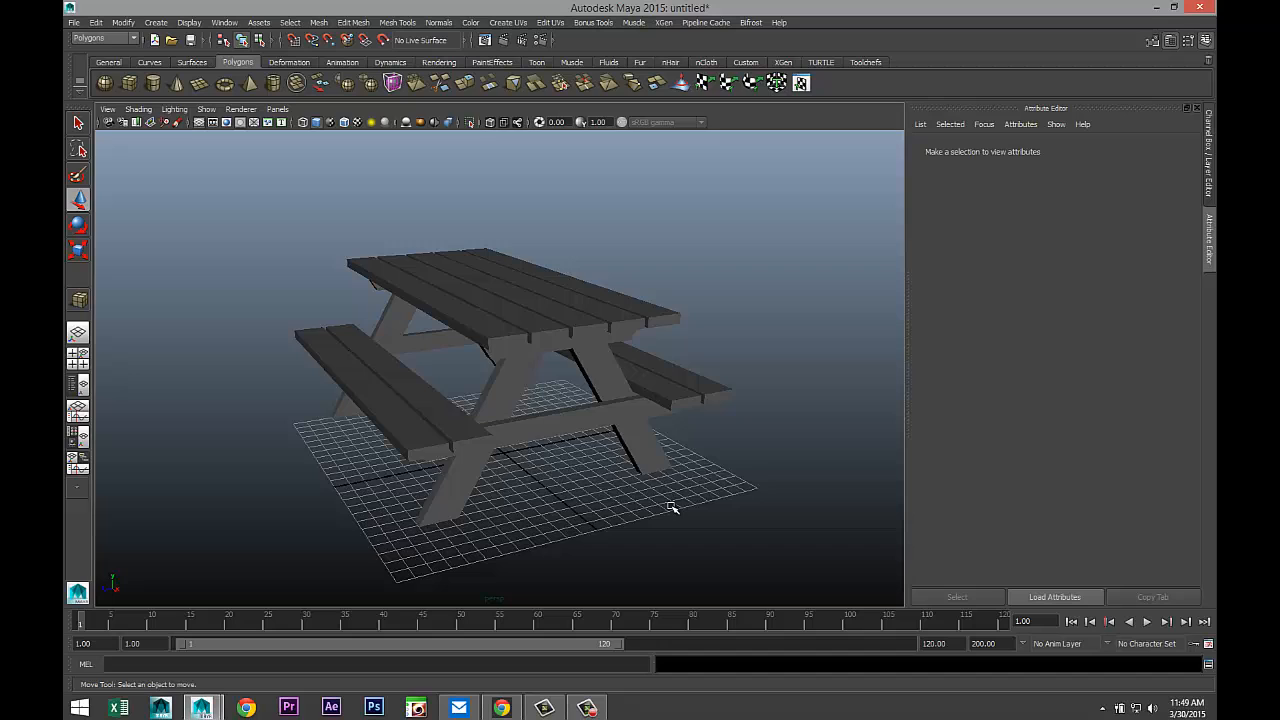
{"action": "left_click_drag", "start_coordinate": [672, 508], "coordinate": [800, 404]}
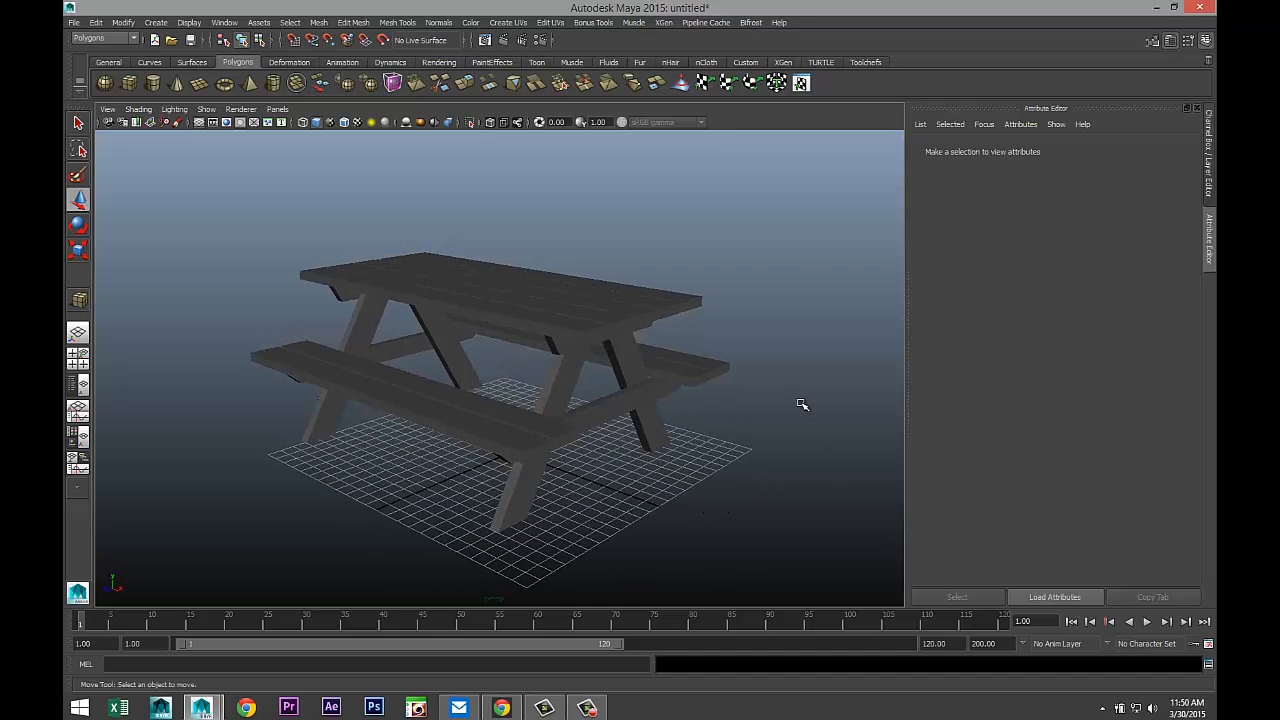
{"action": "mouse_move", "coordinate": [824, 396]}
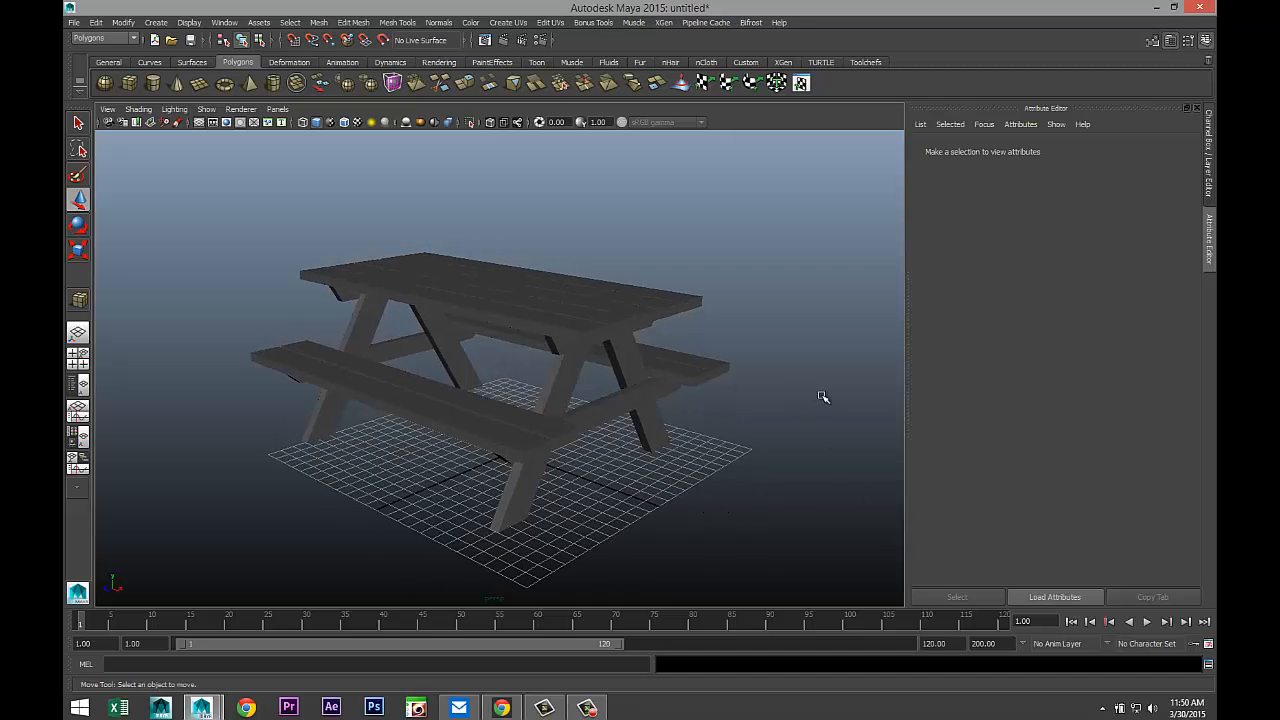